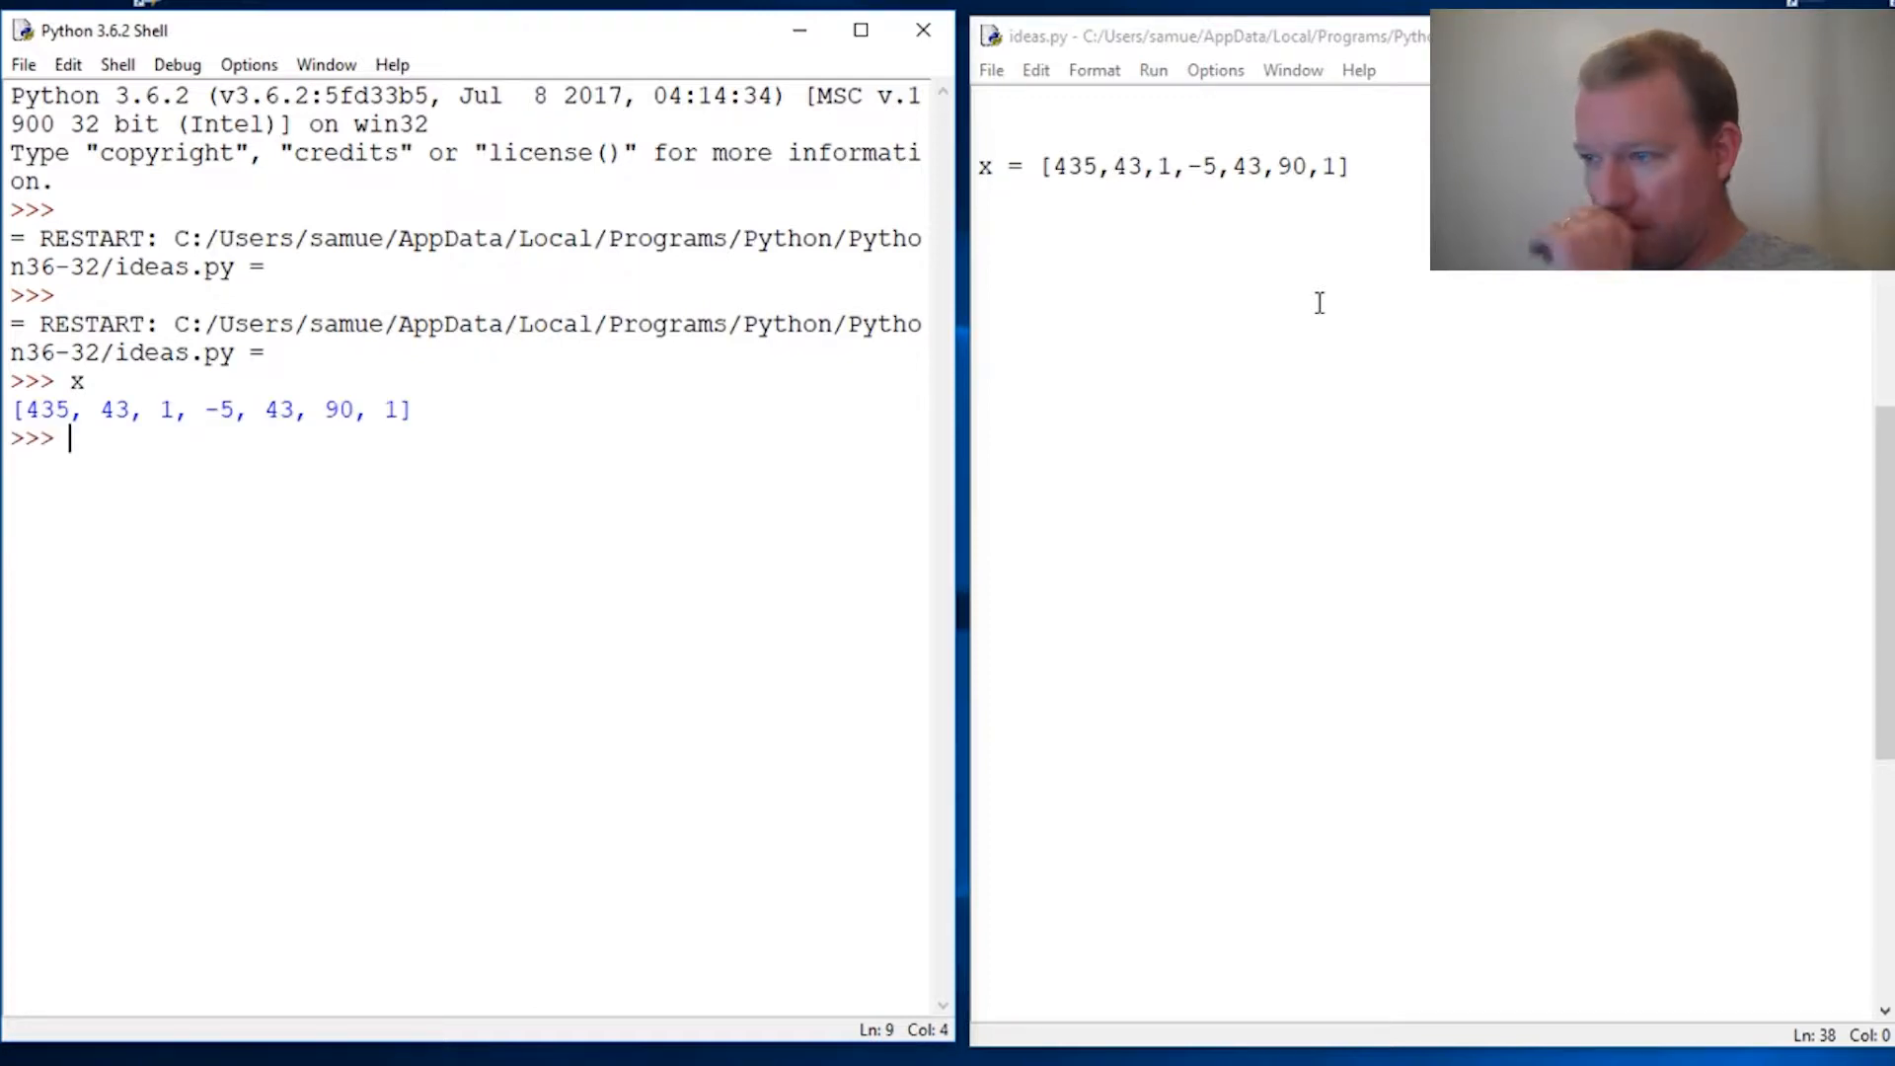
mouse_move(1092, 262)
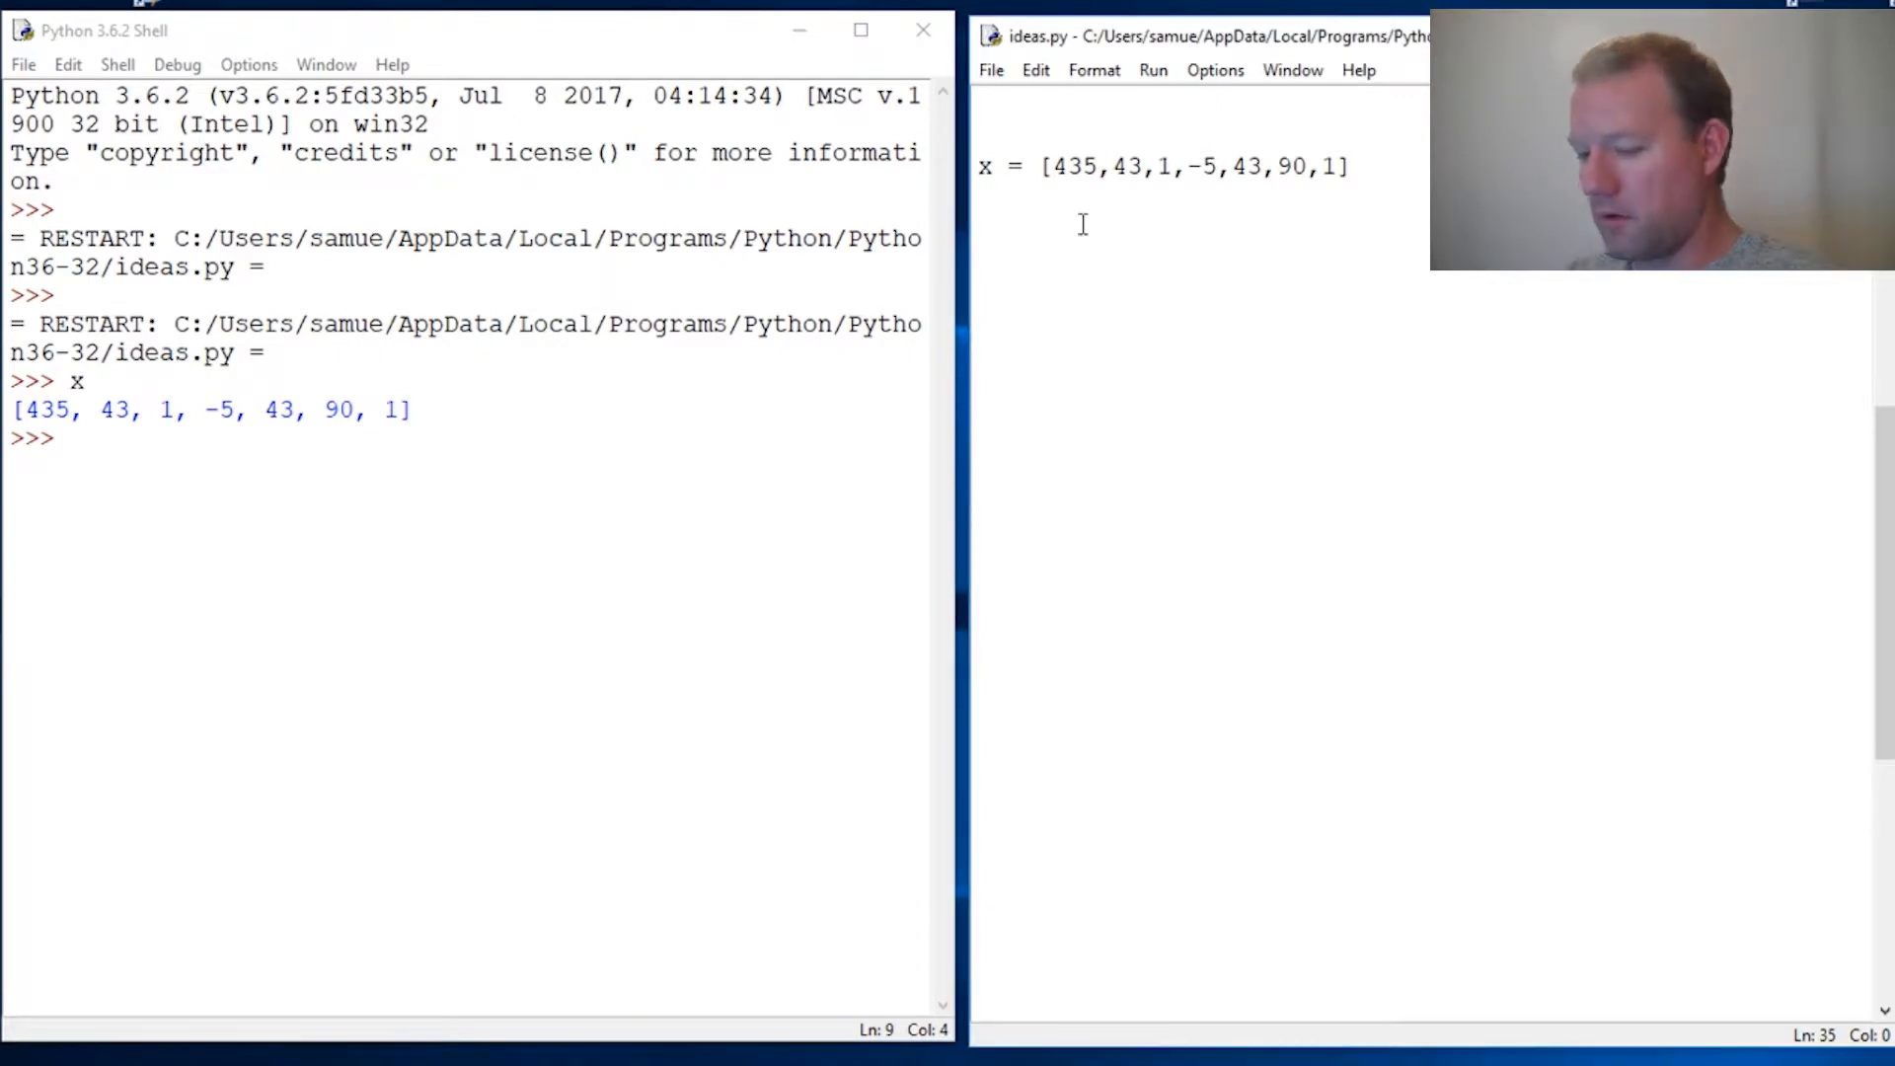
Add x = sorted(x) to ideas.py and run it, showing [-5, 1, 1, 43, 43, 90, 435].
text(sor)
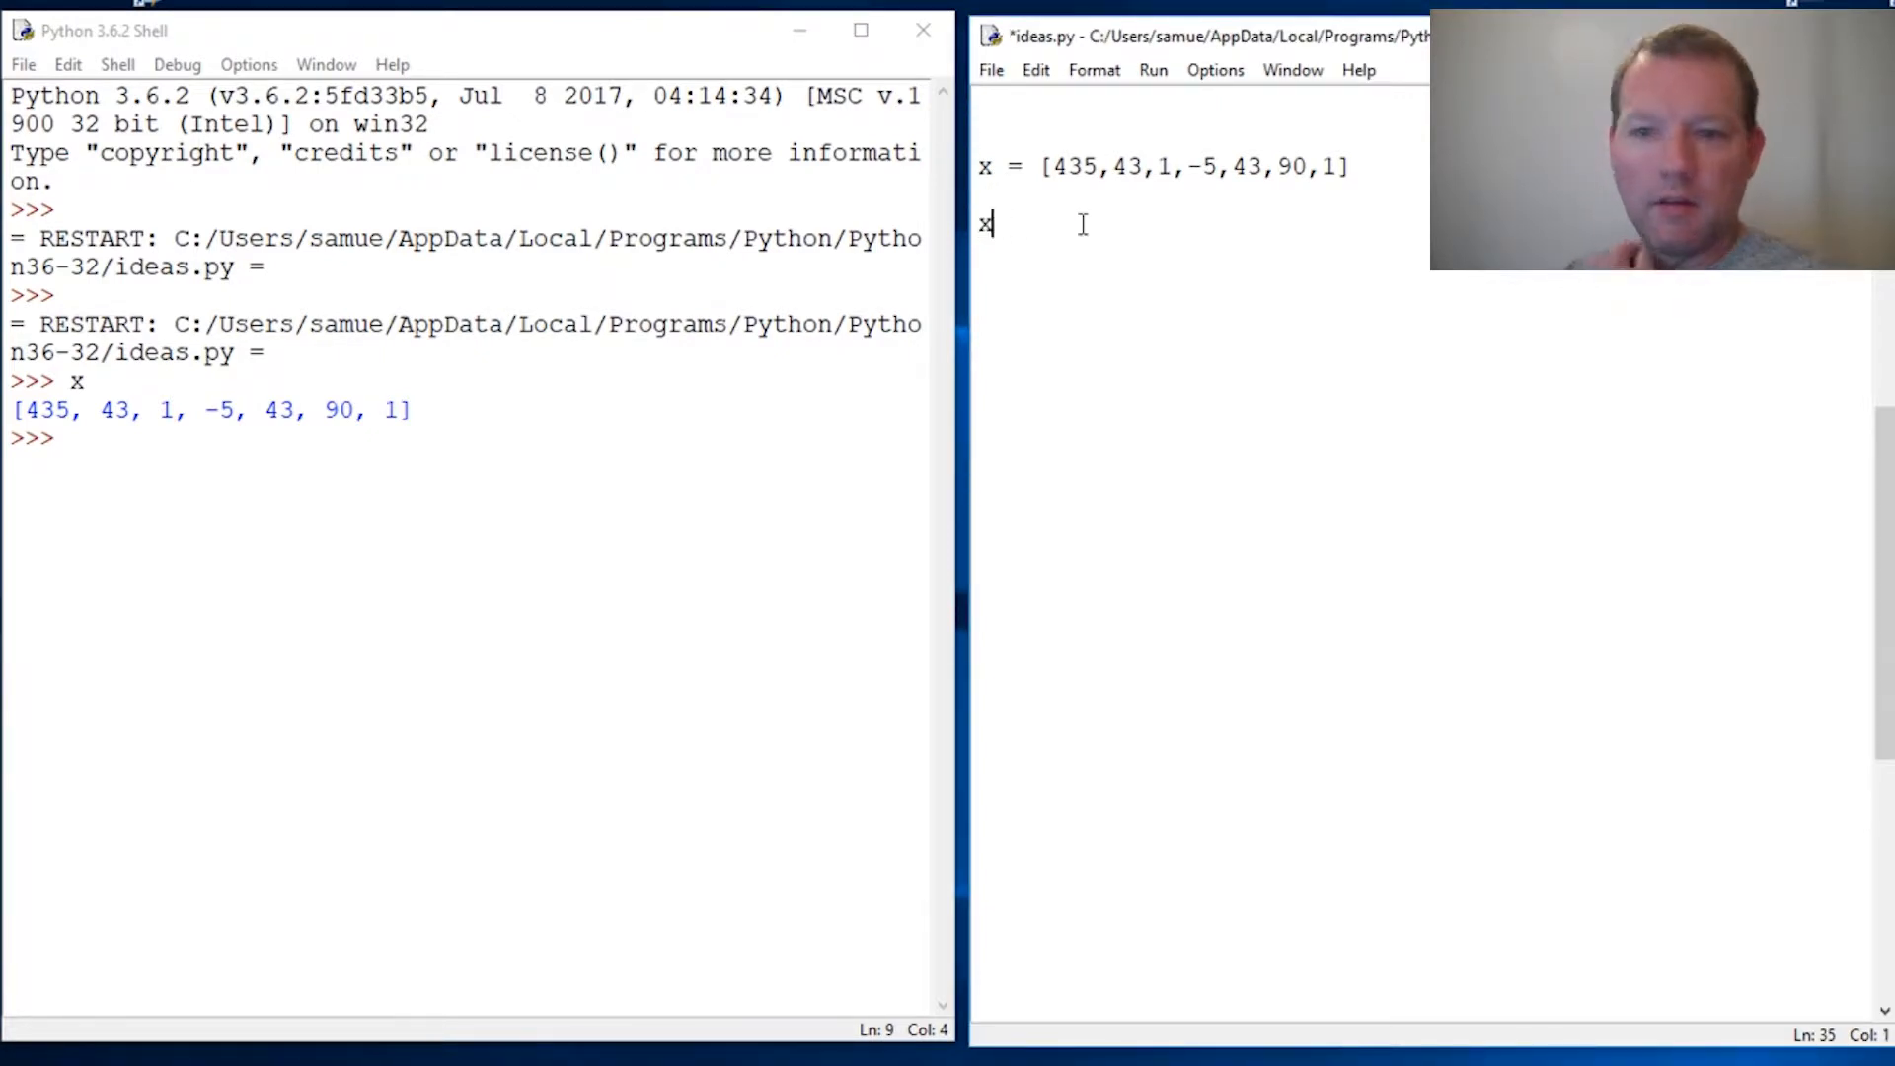
text(.sor)
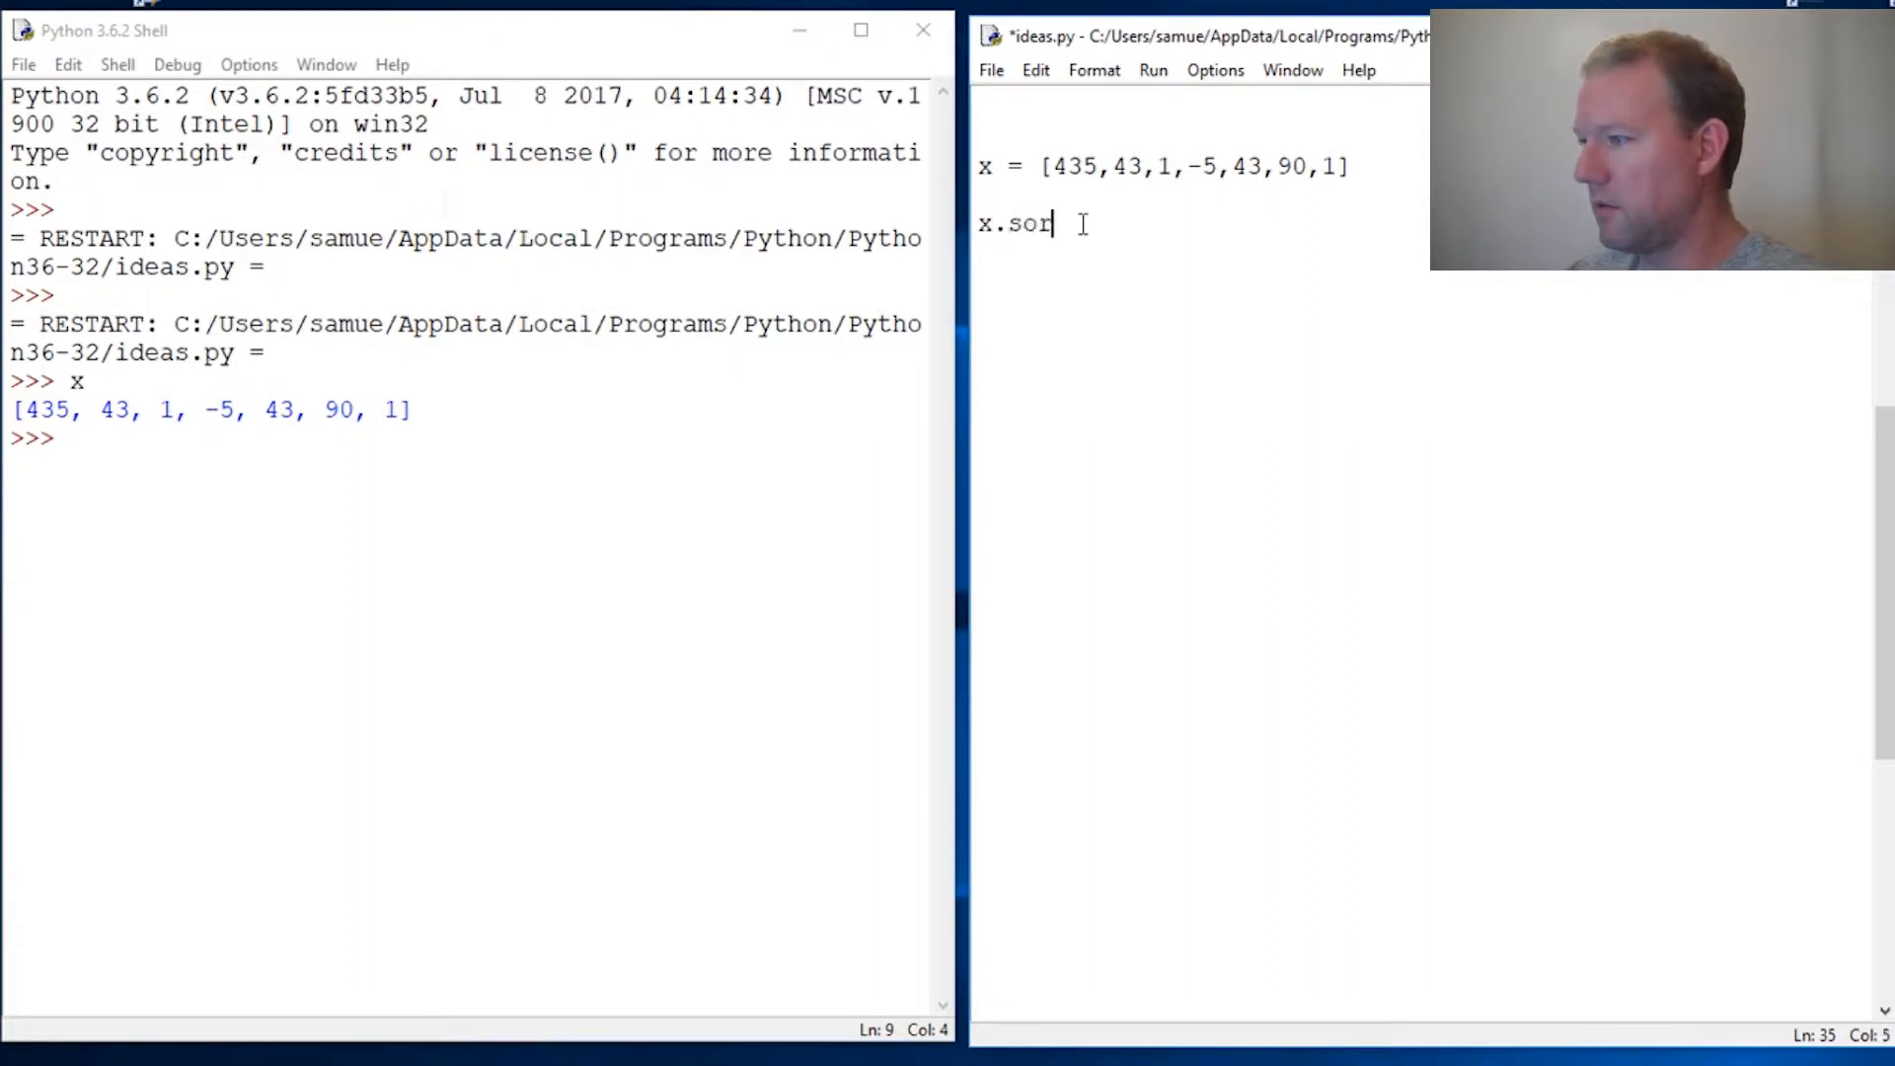
text(ted()
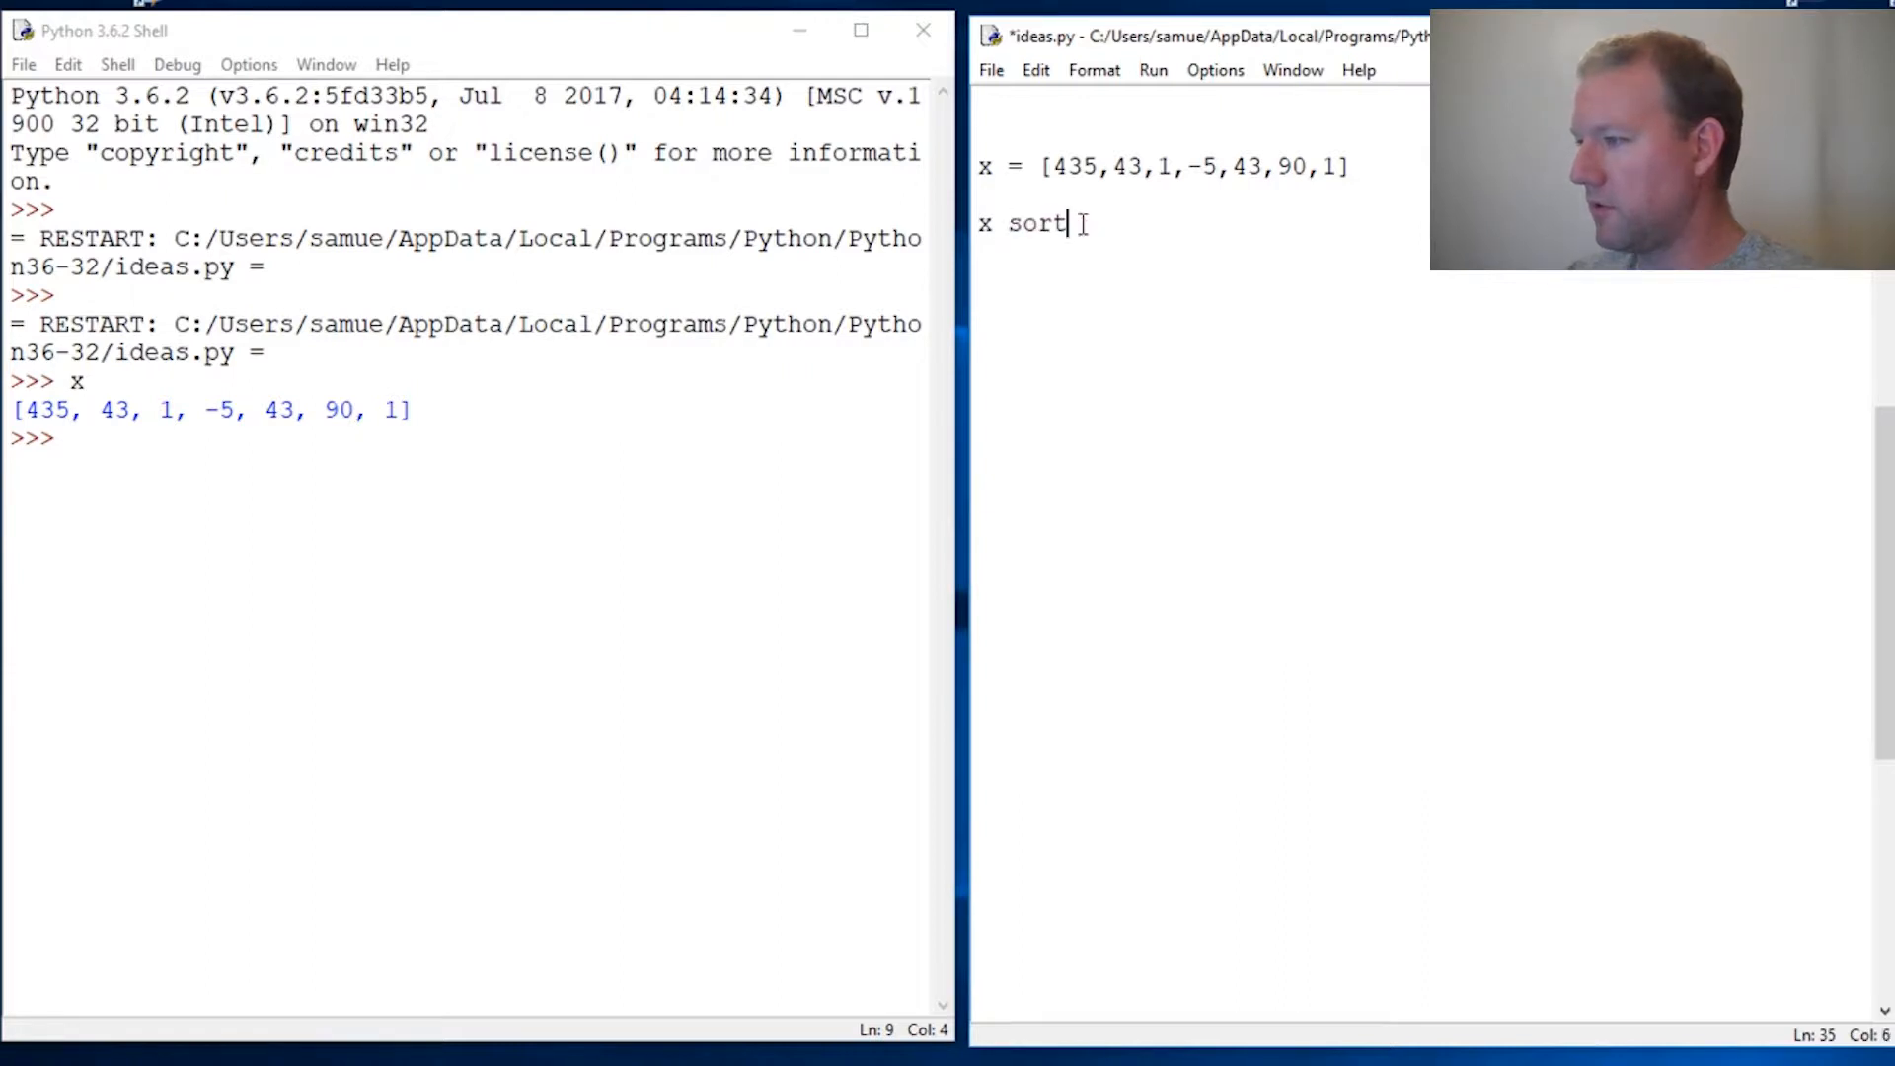
key(Backspace)
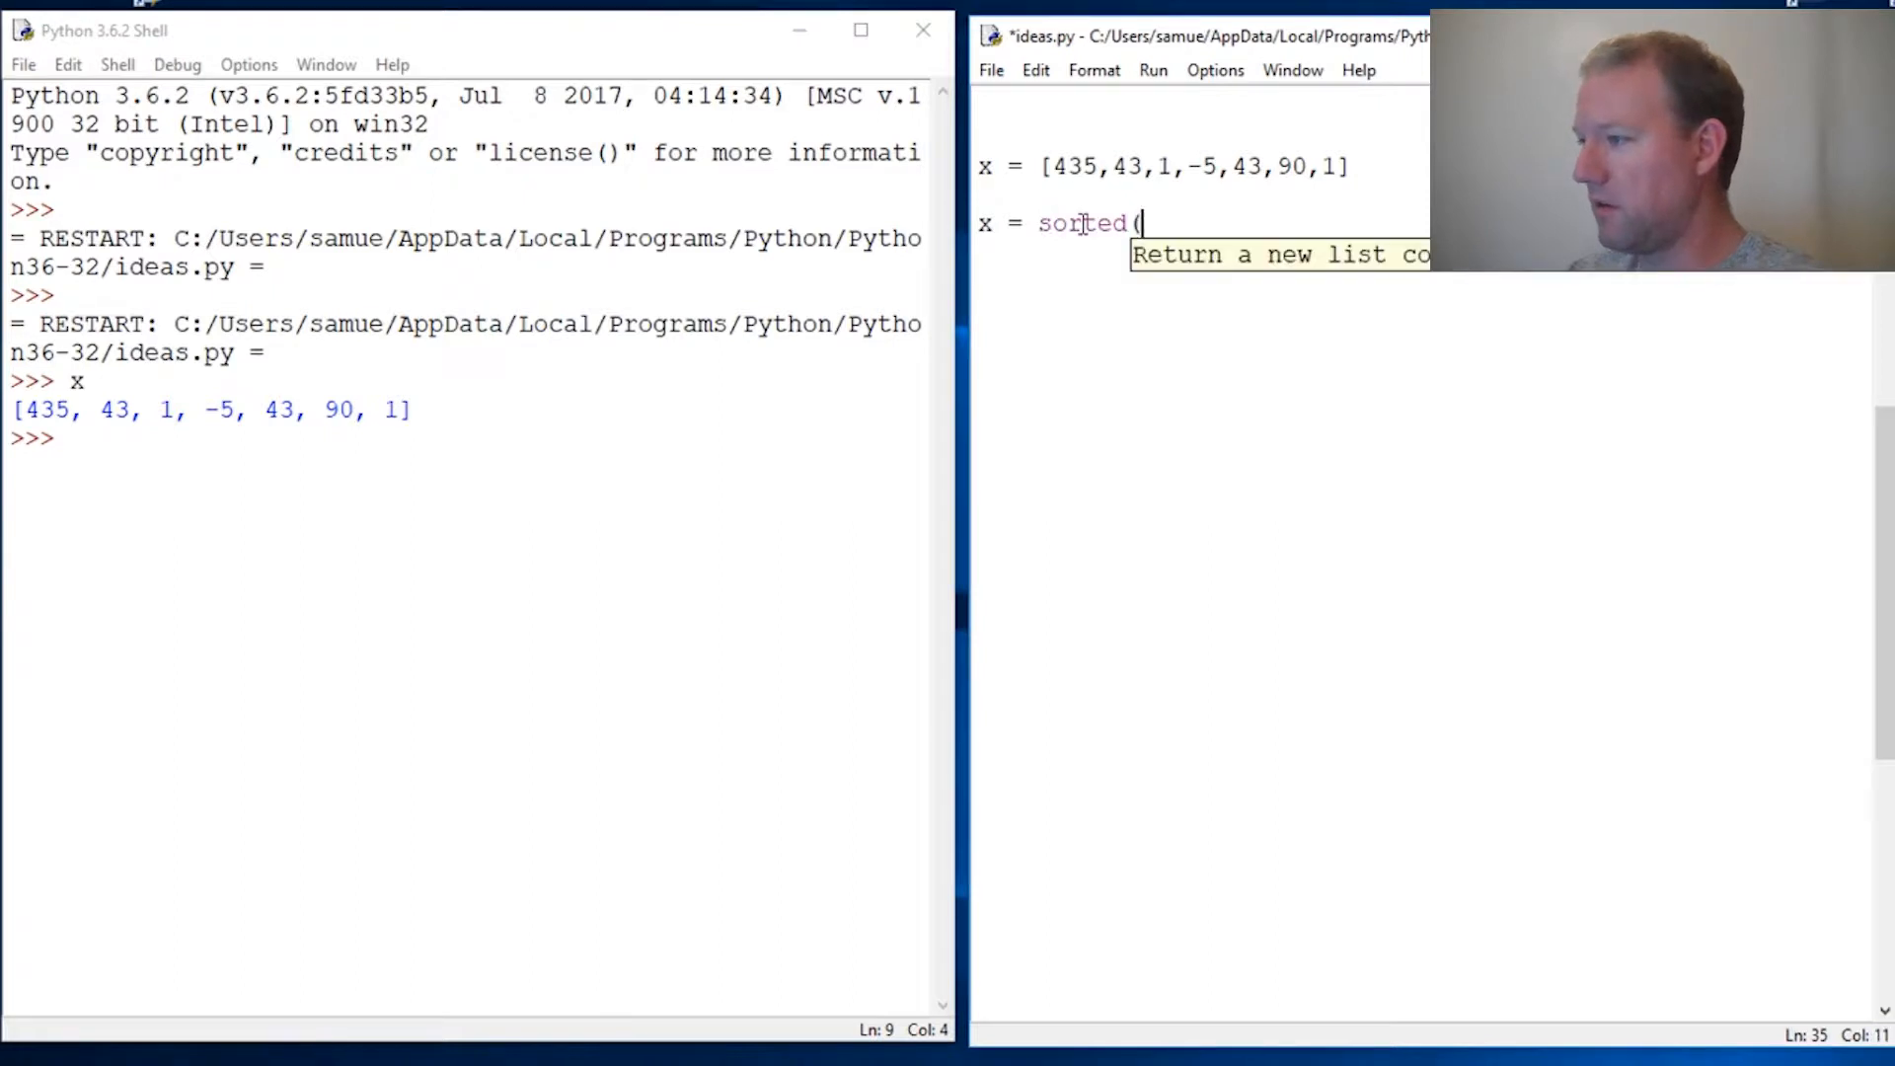
text(x))
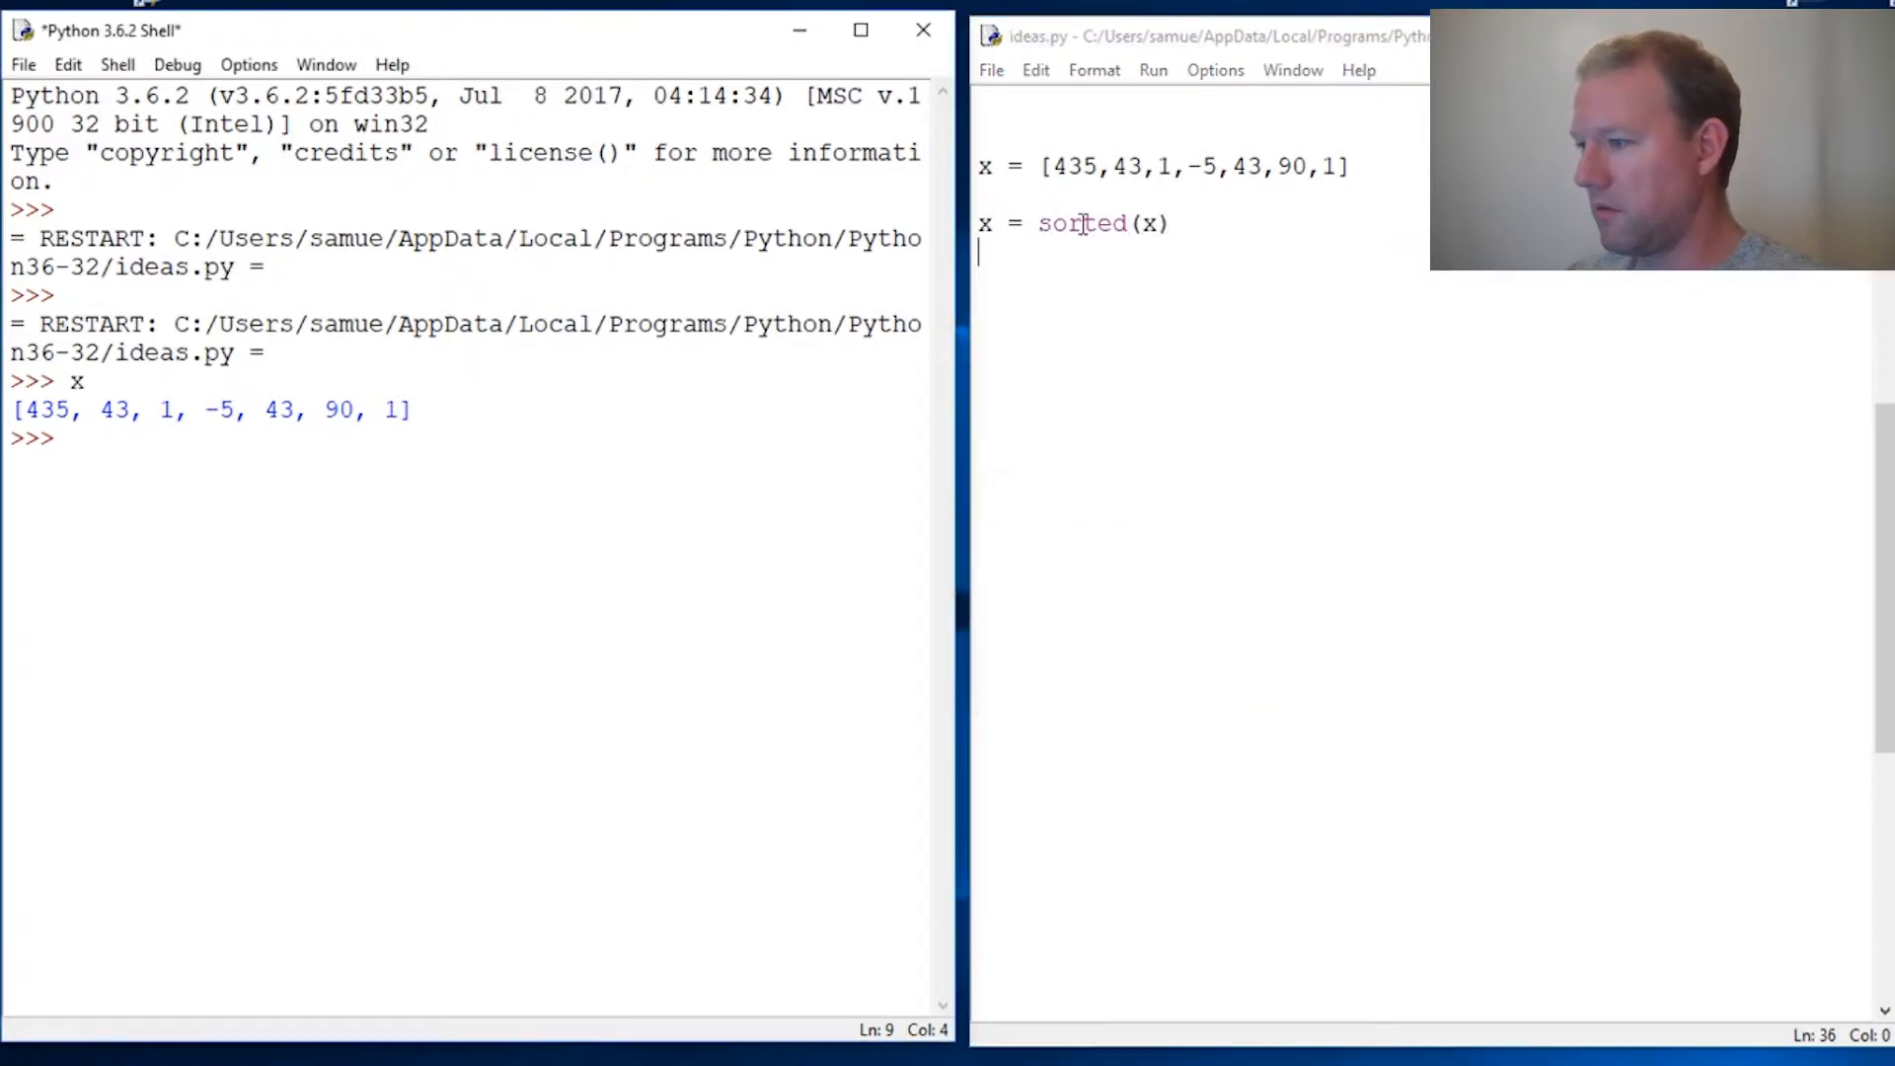
key(F5)
text(x)
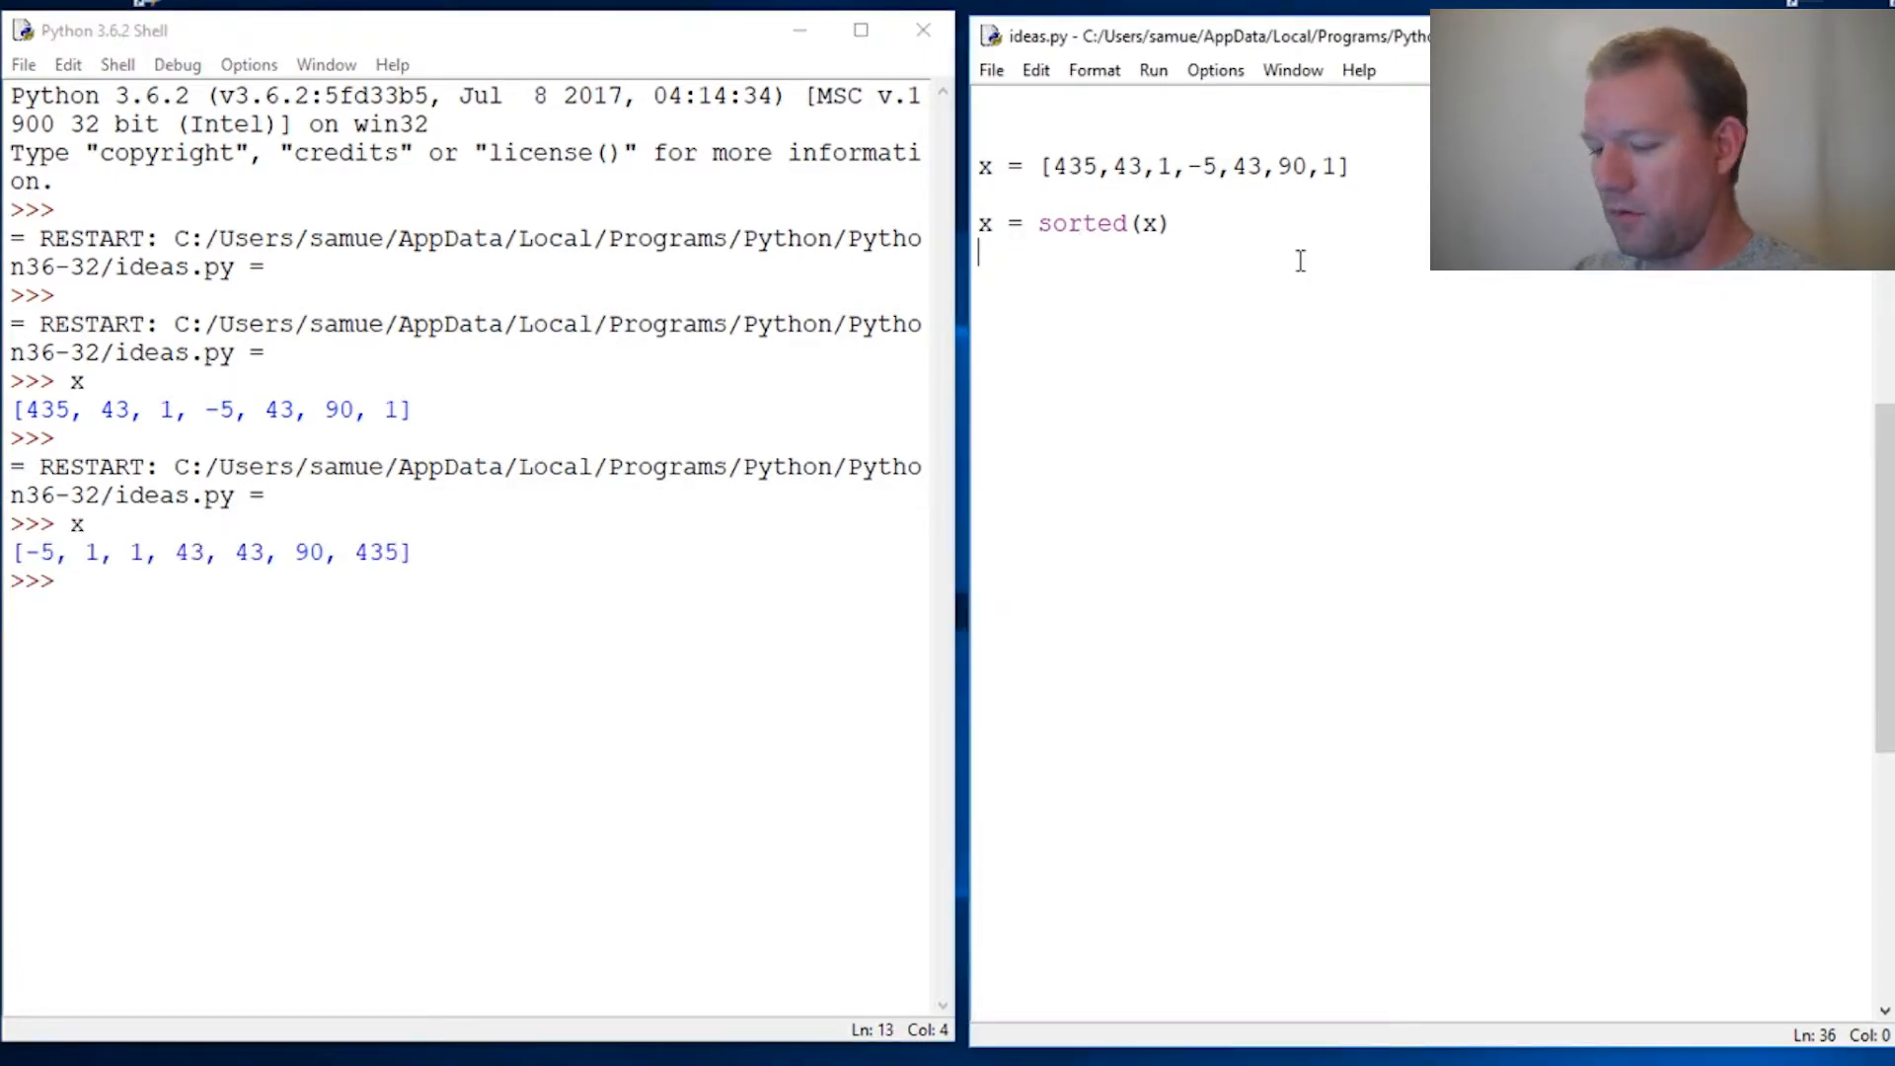
Add print(x[0]) and print(x[-1]) and run, printing -5 and 435.
text(print()
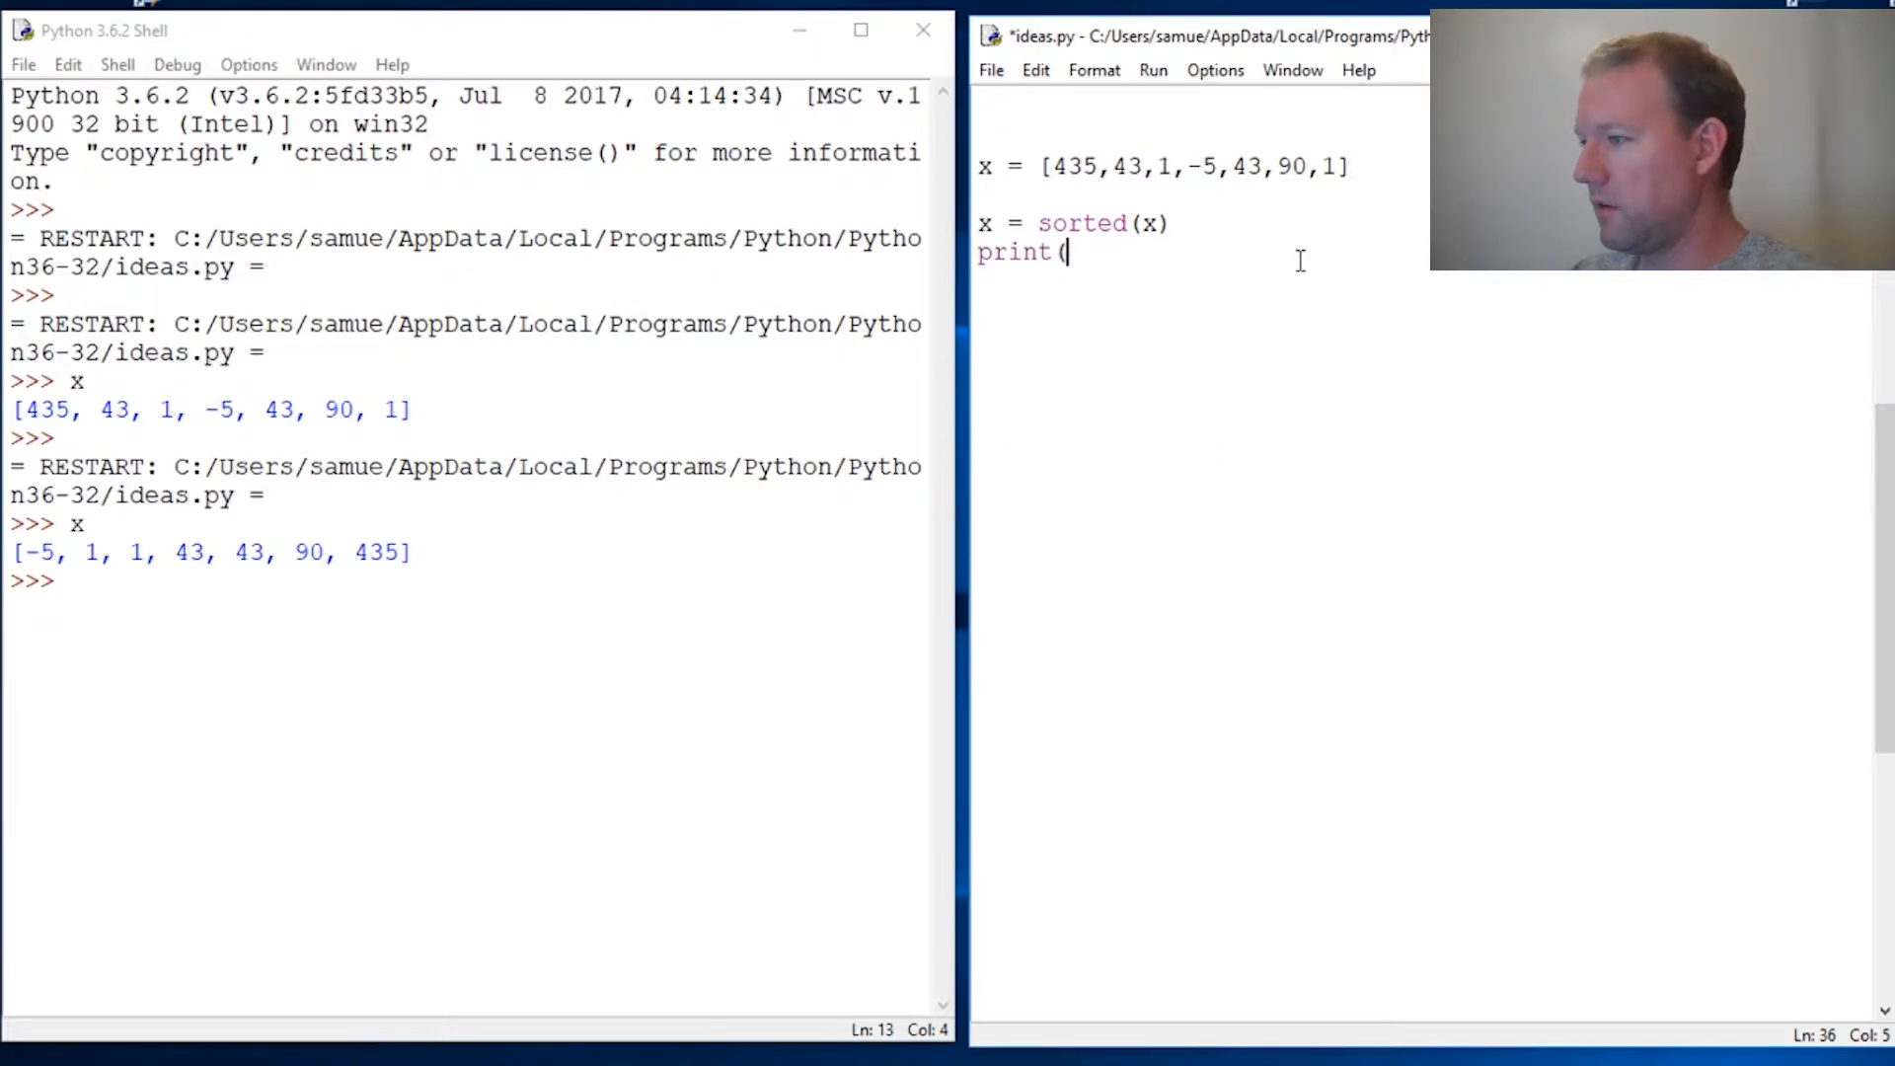
text(x[)
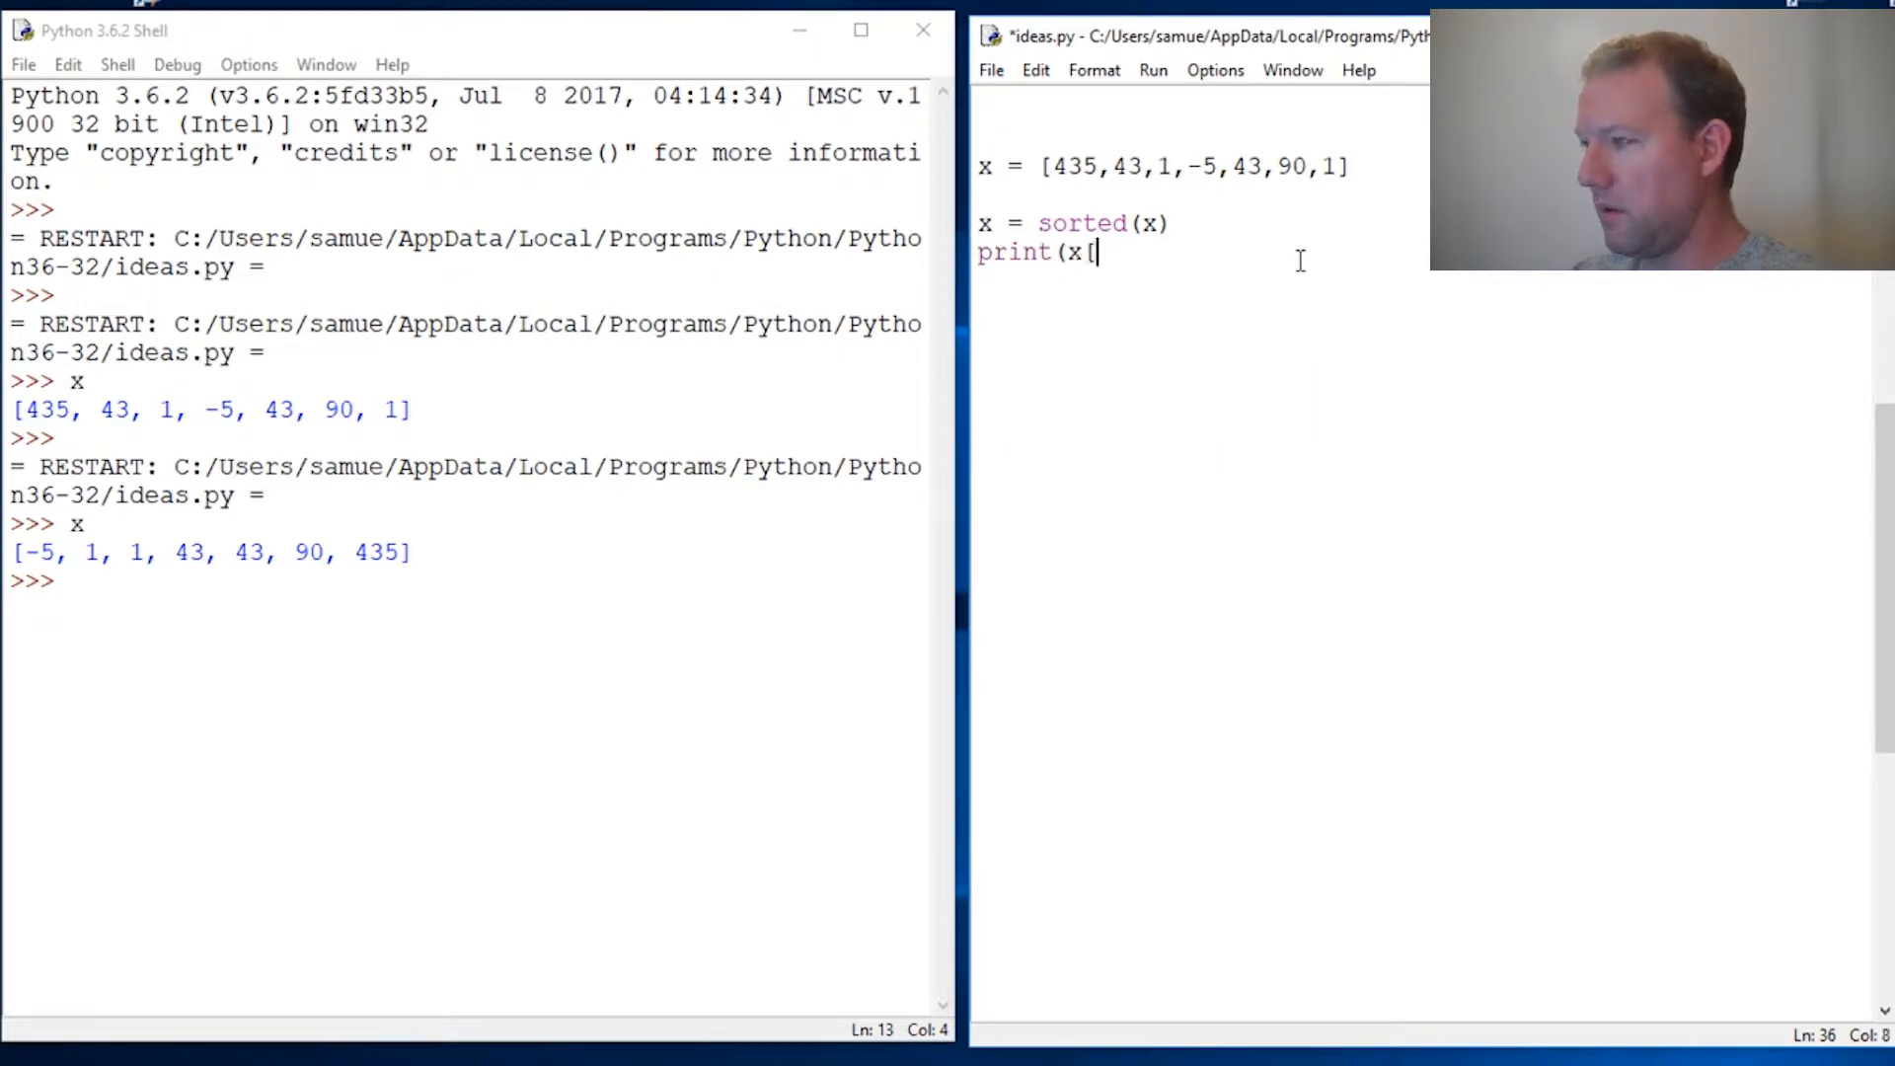
text(0])
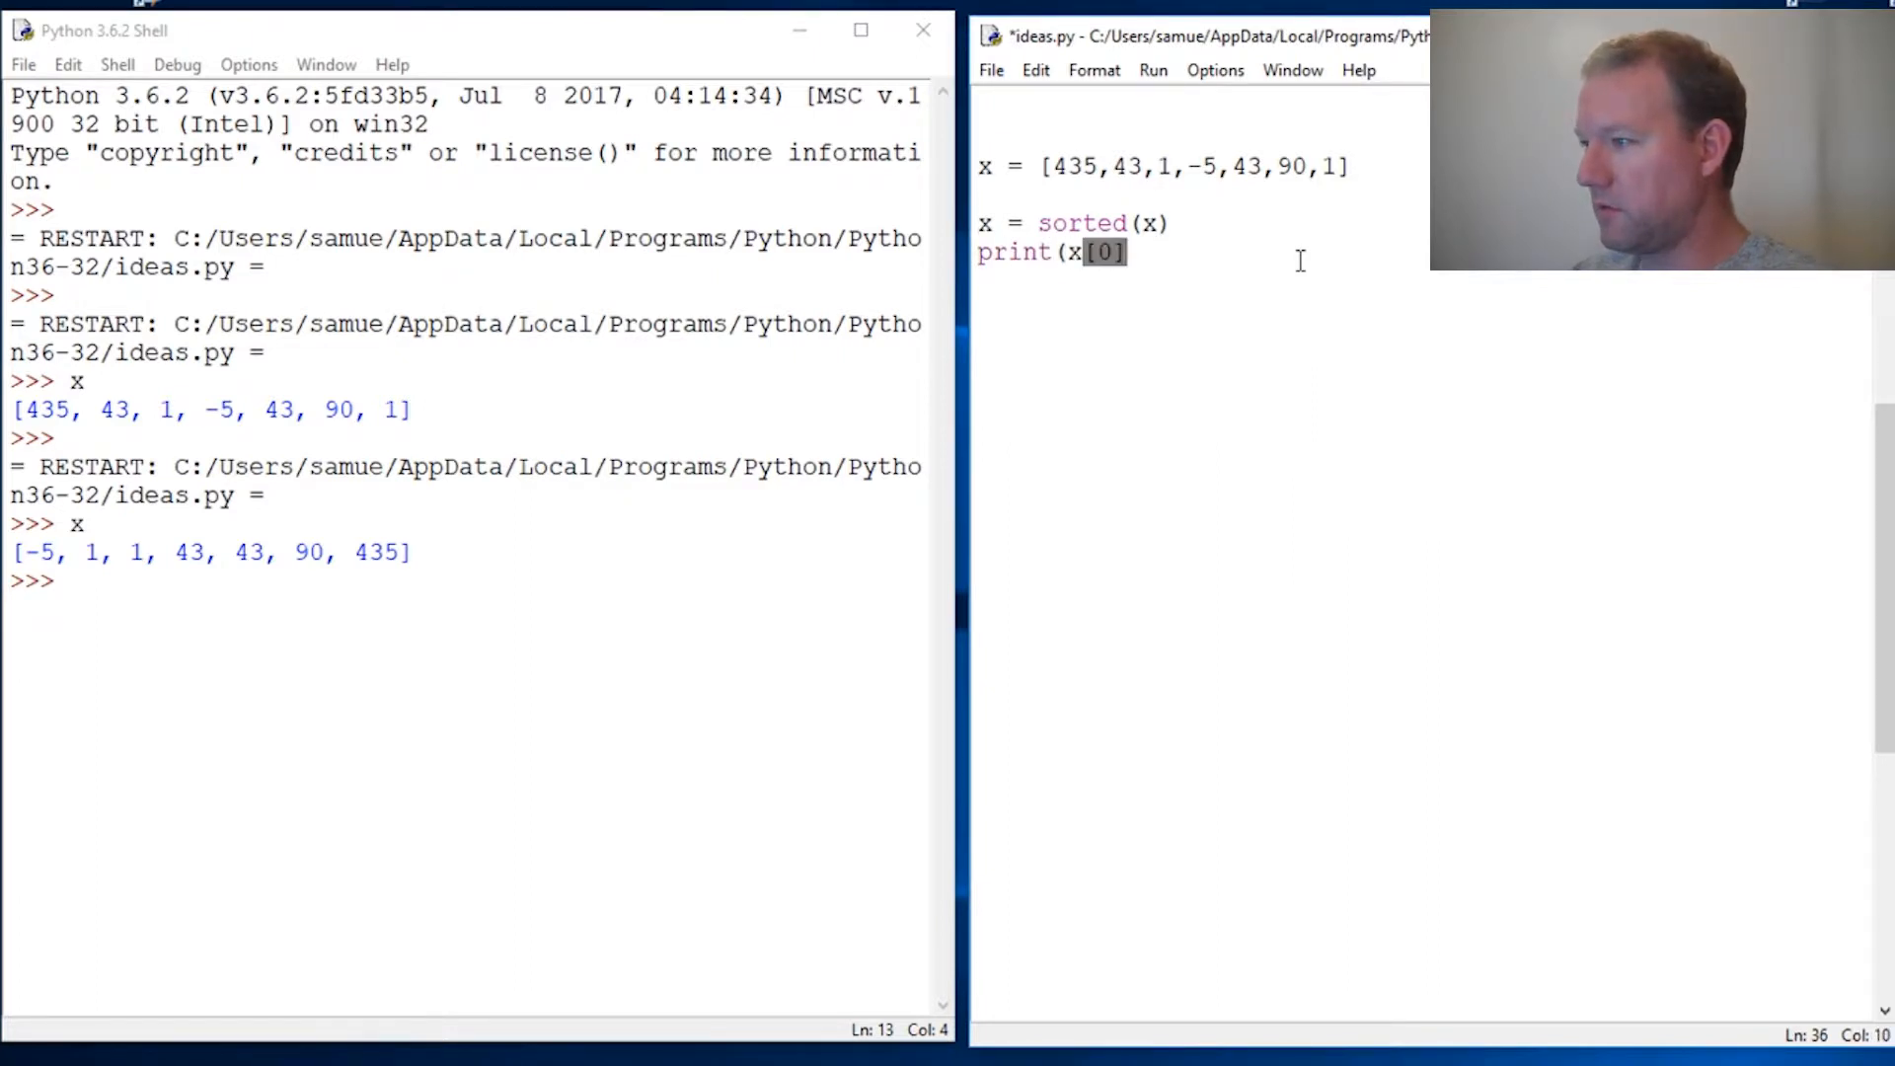
text(print()
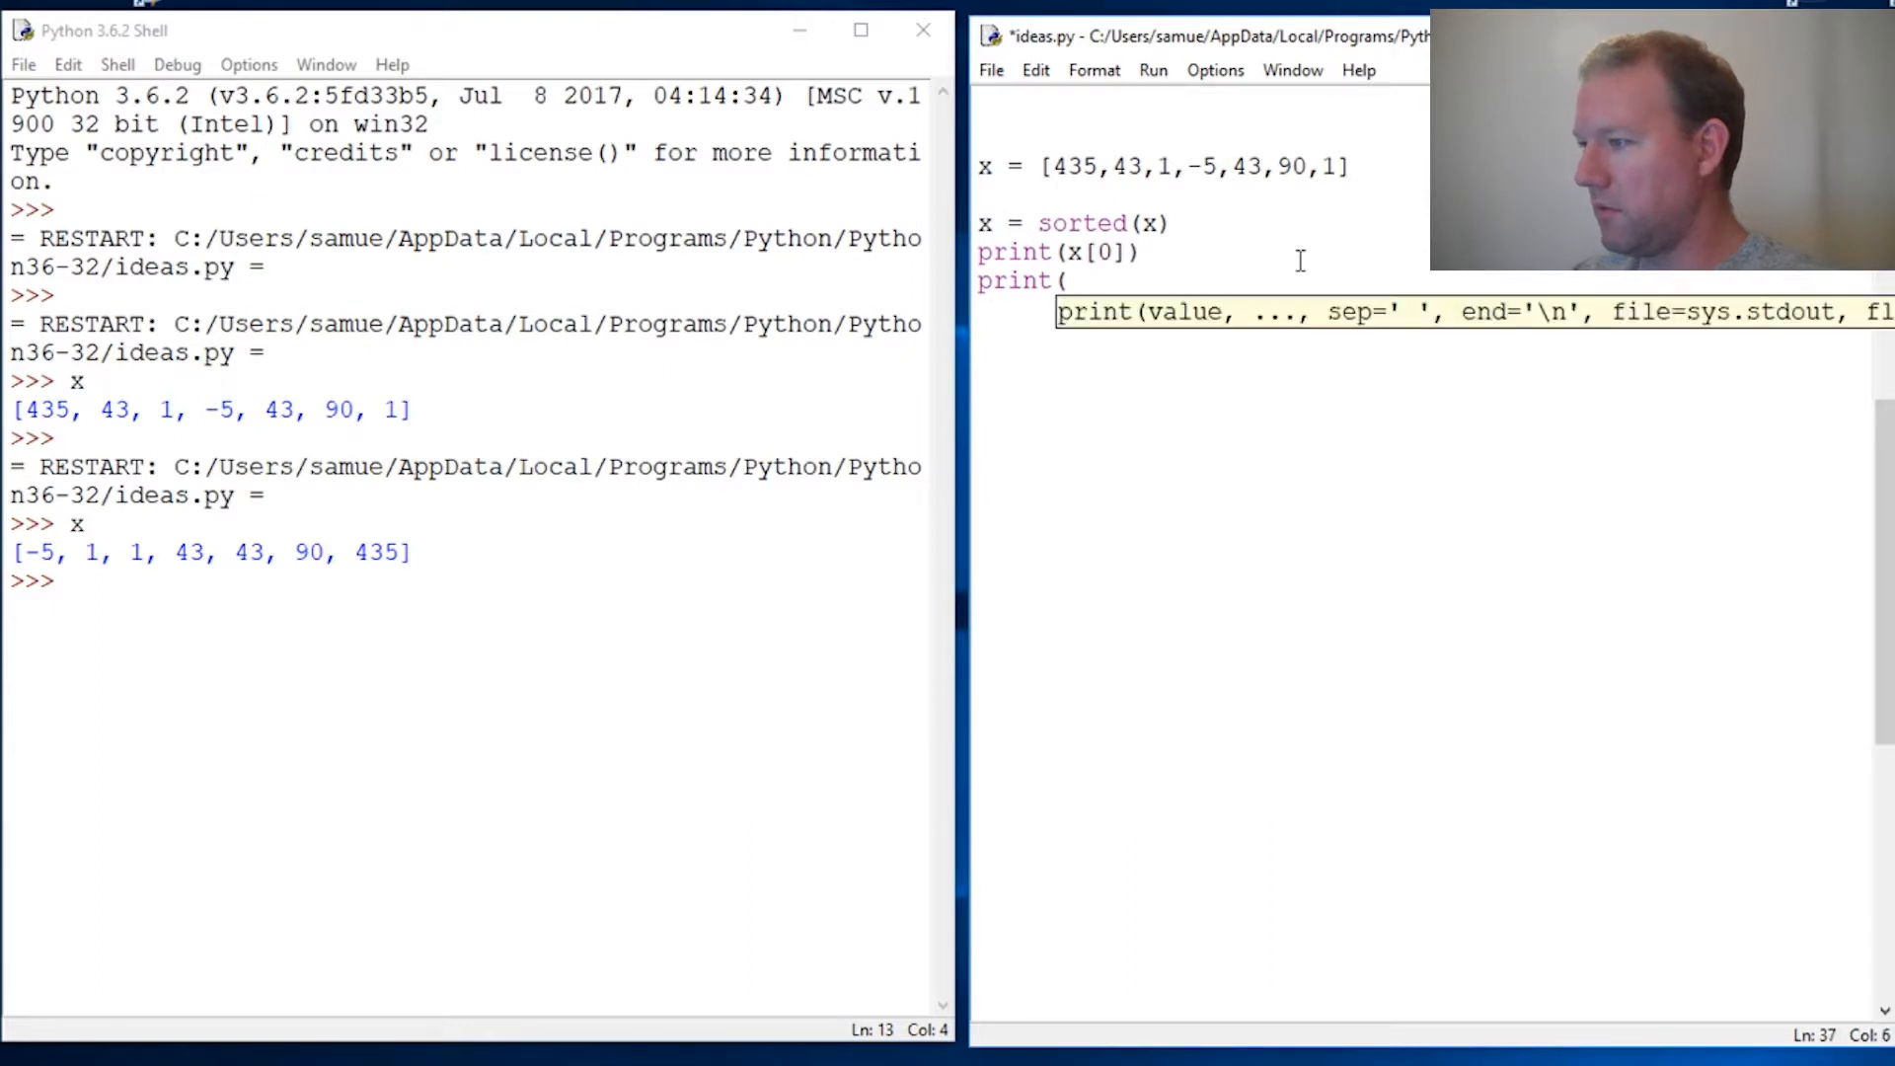
text(x[)
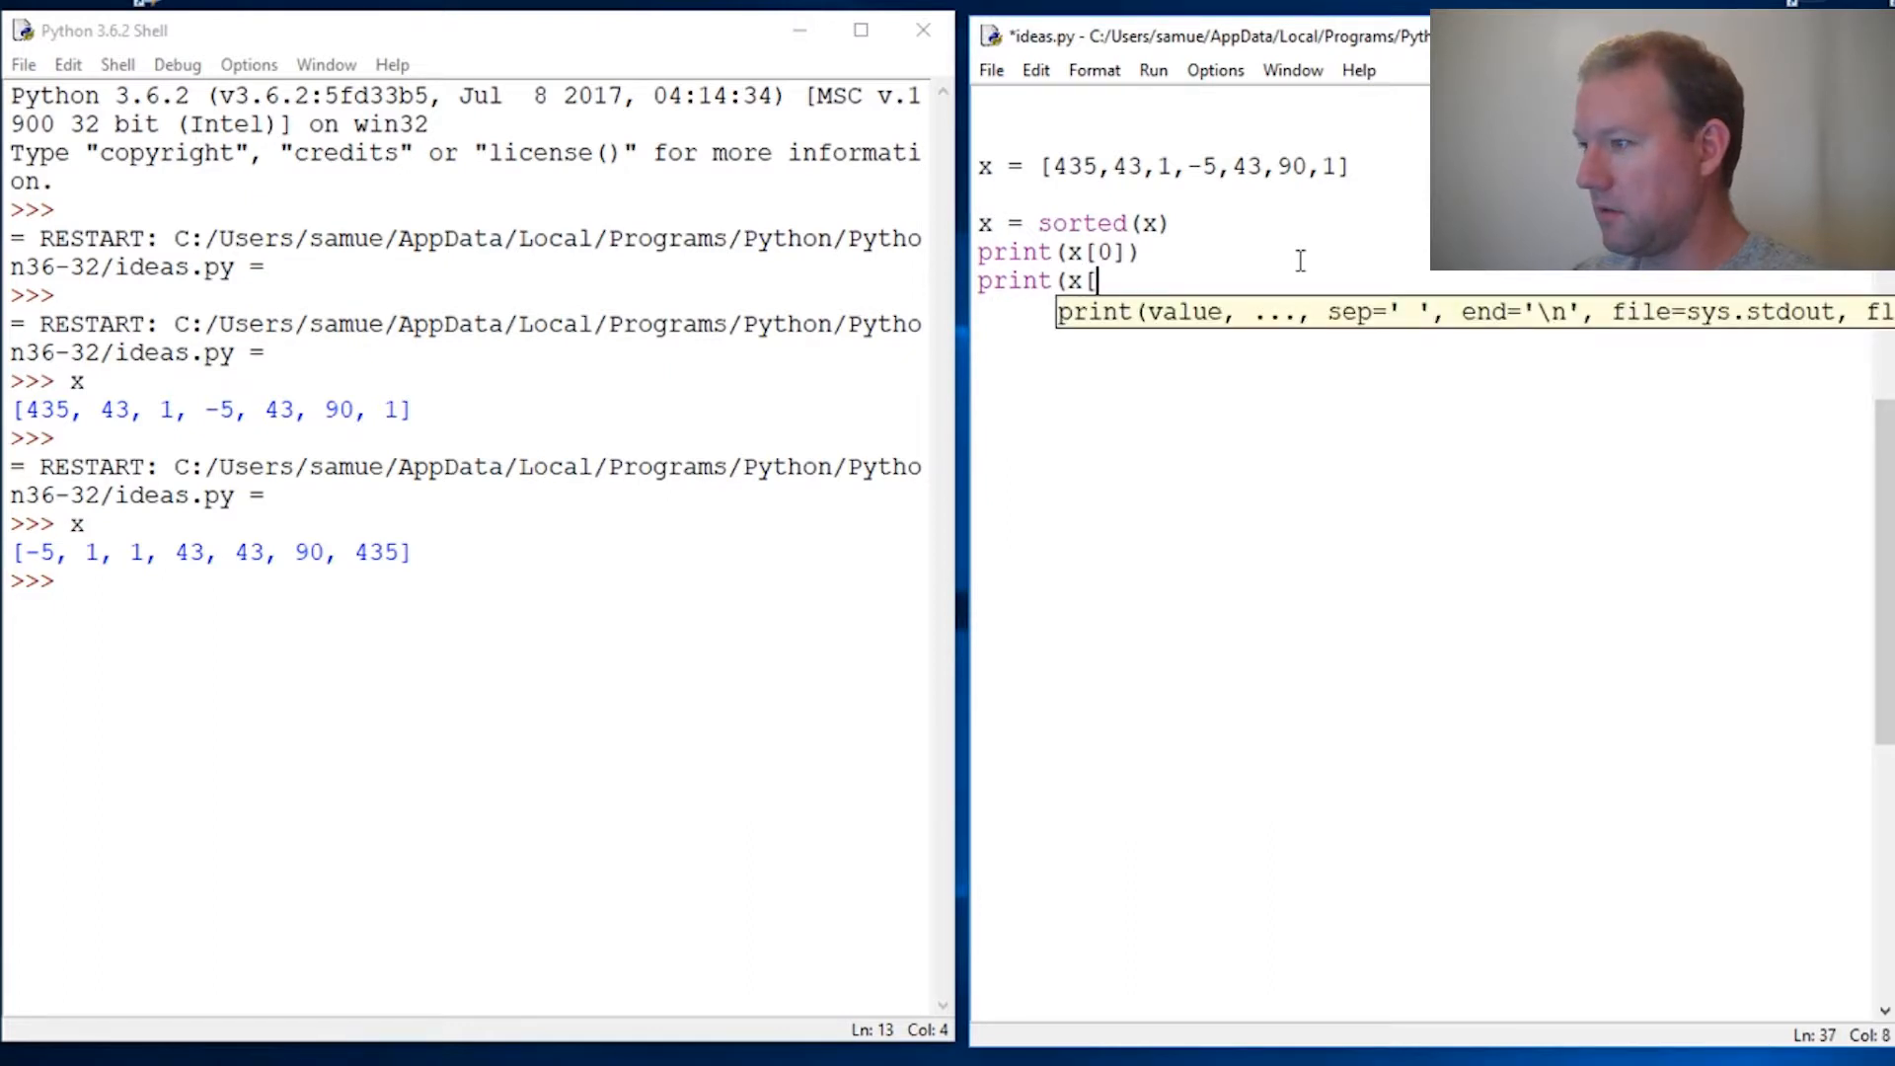
text([)
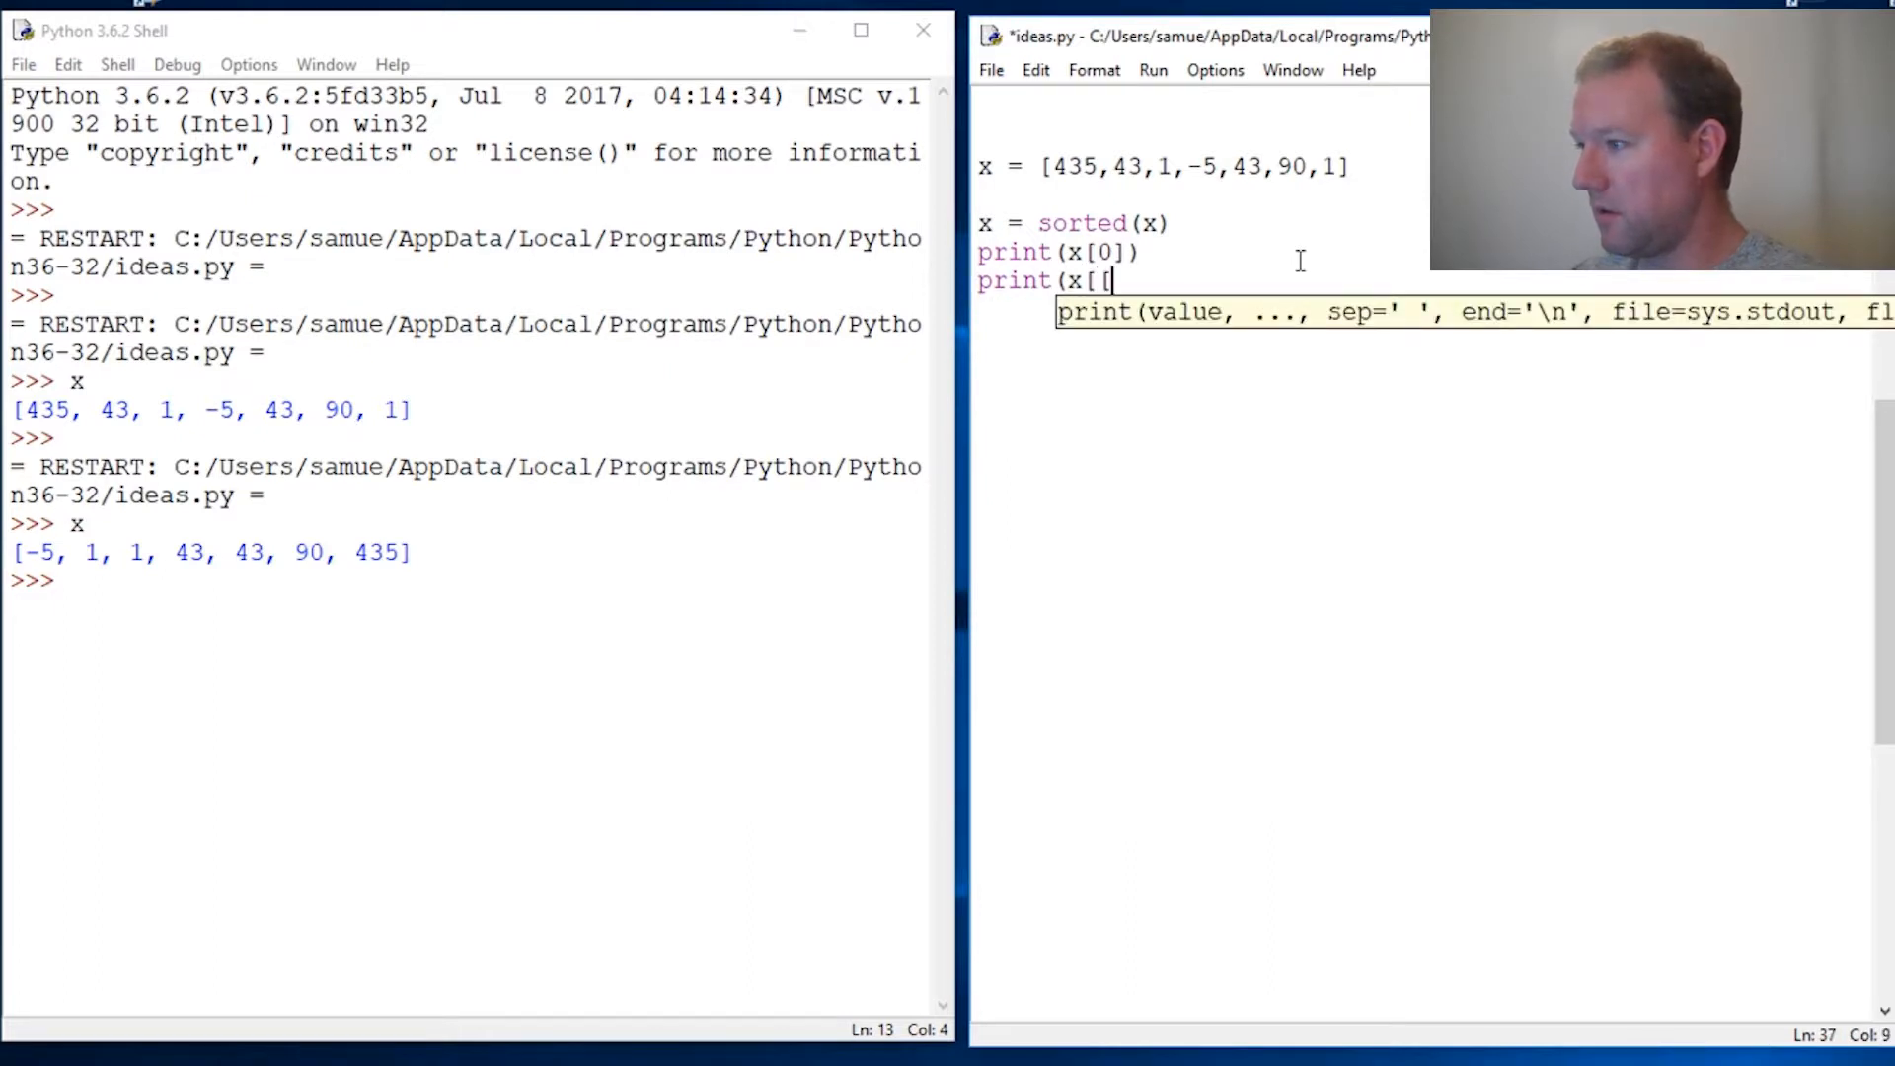
key(Backspace)
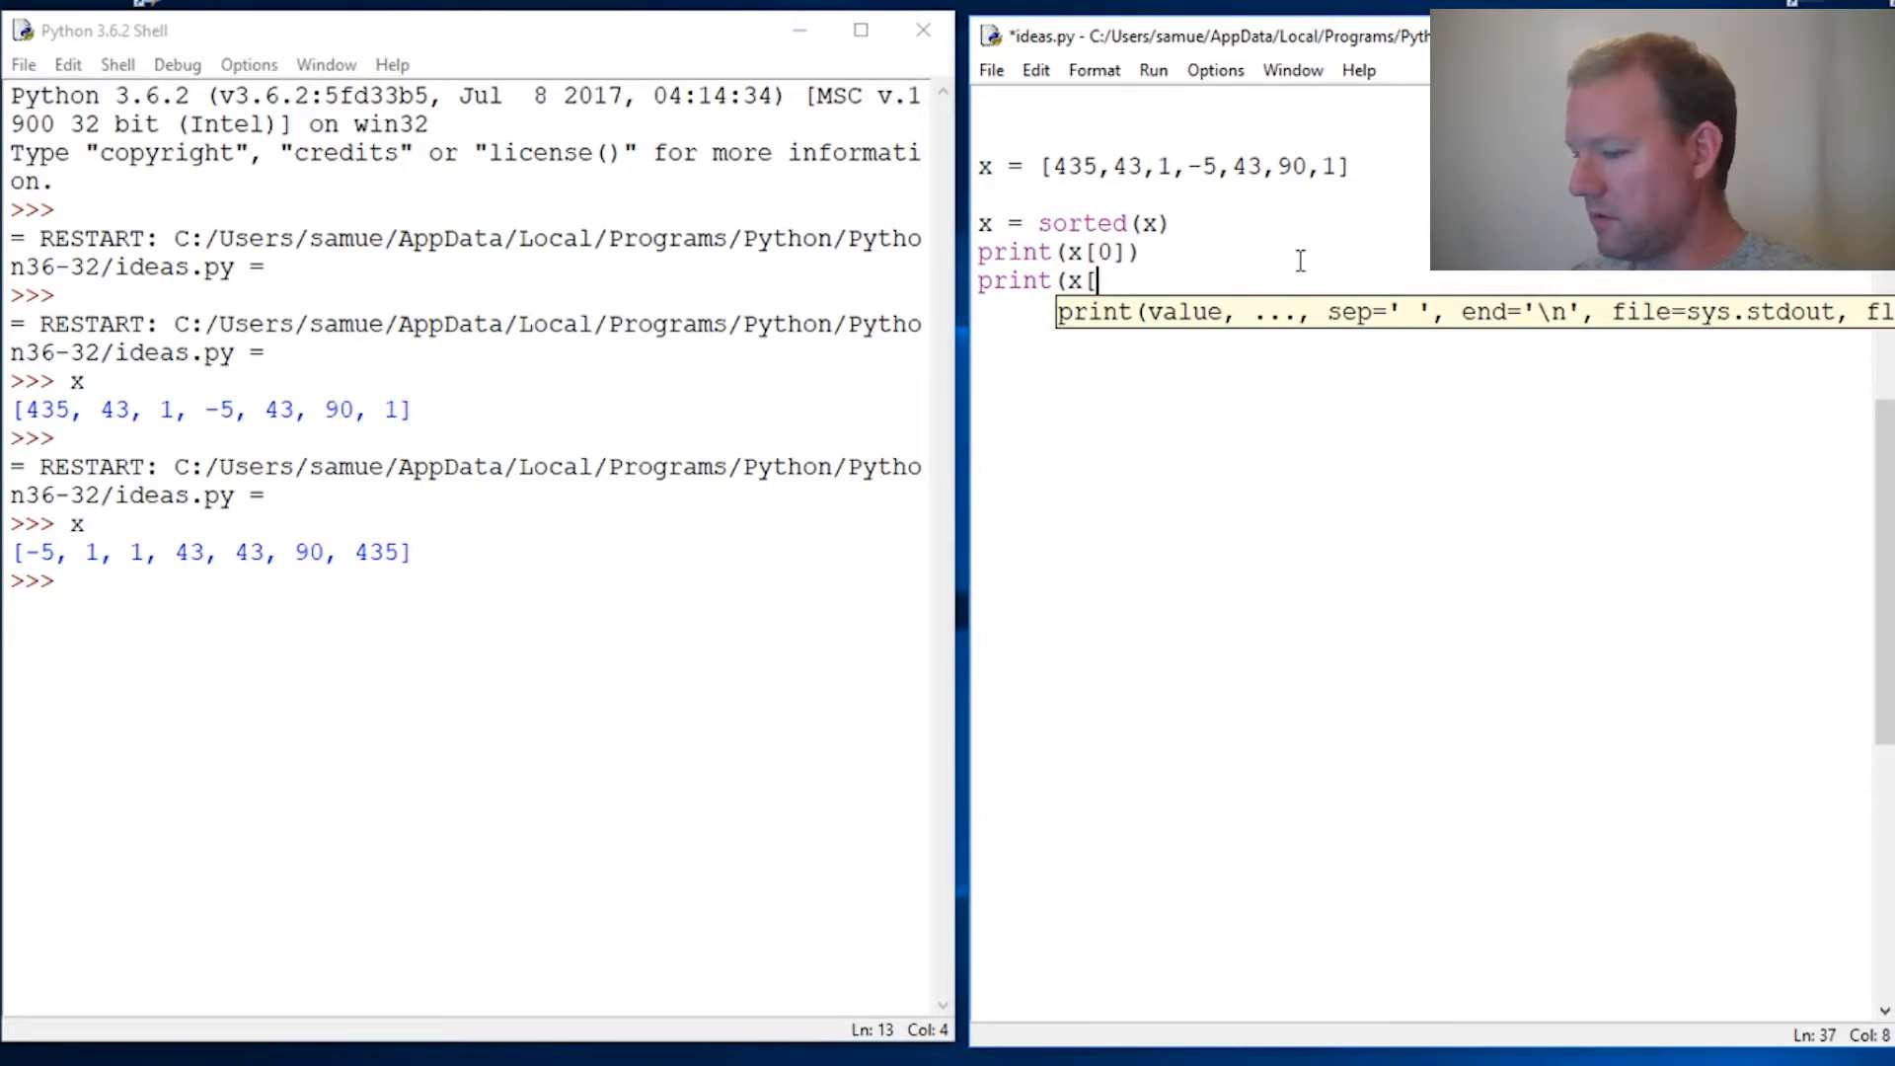
text(-1]))
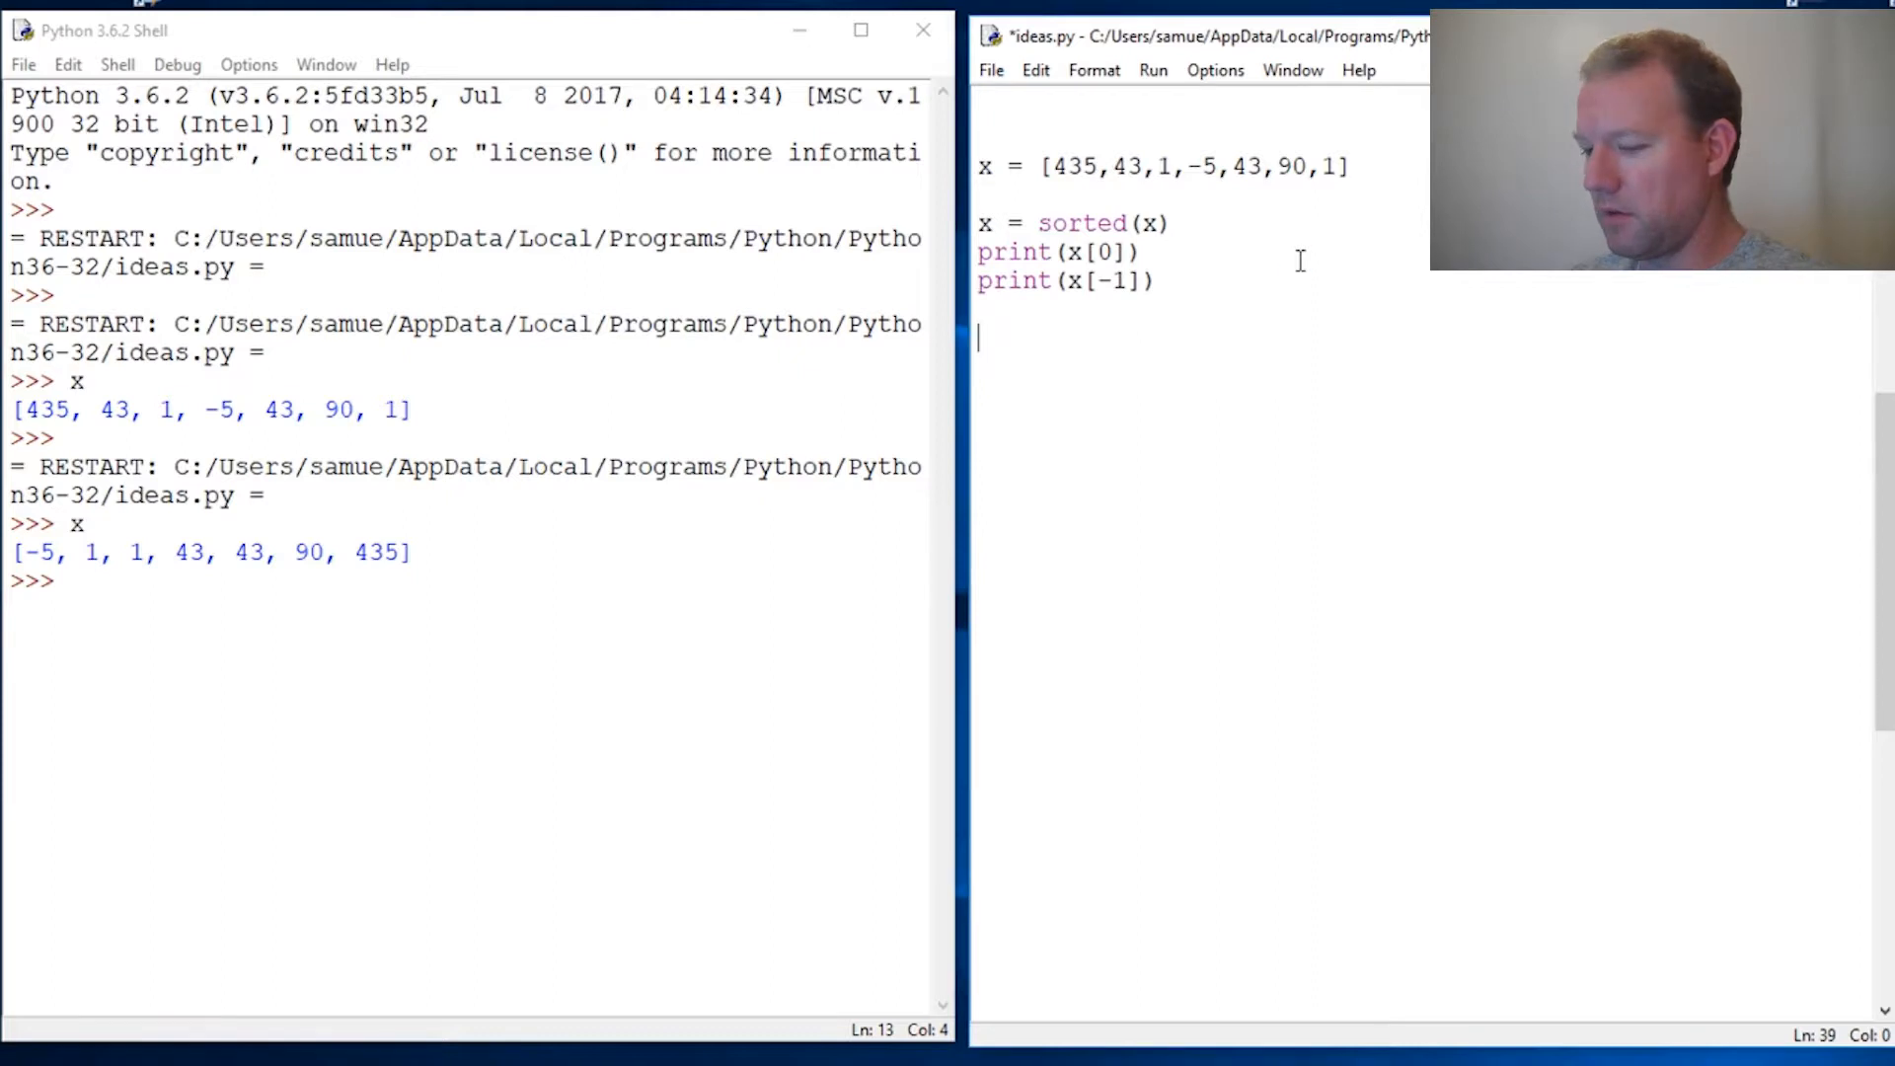
key(F5)
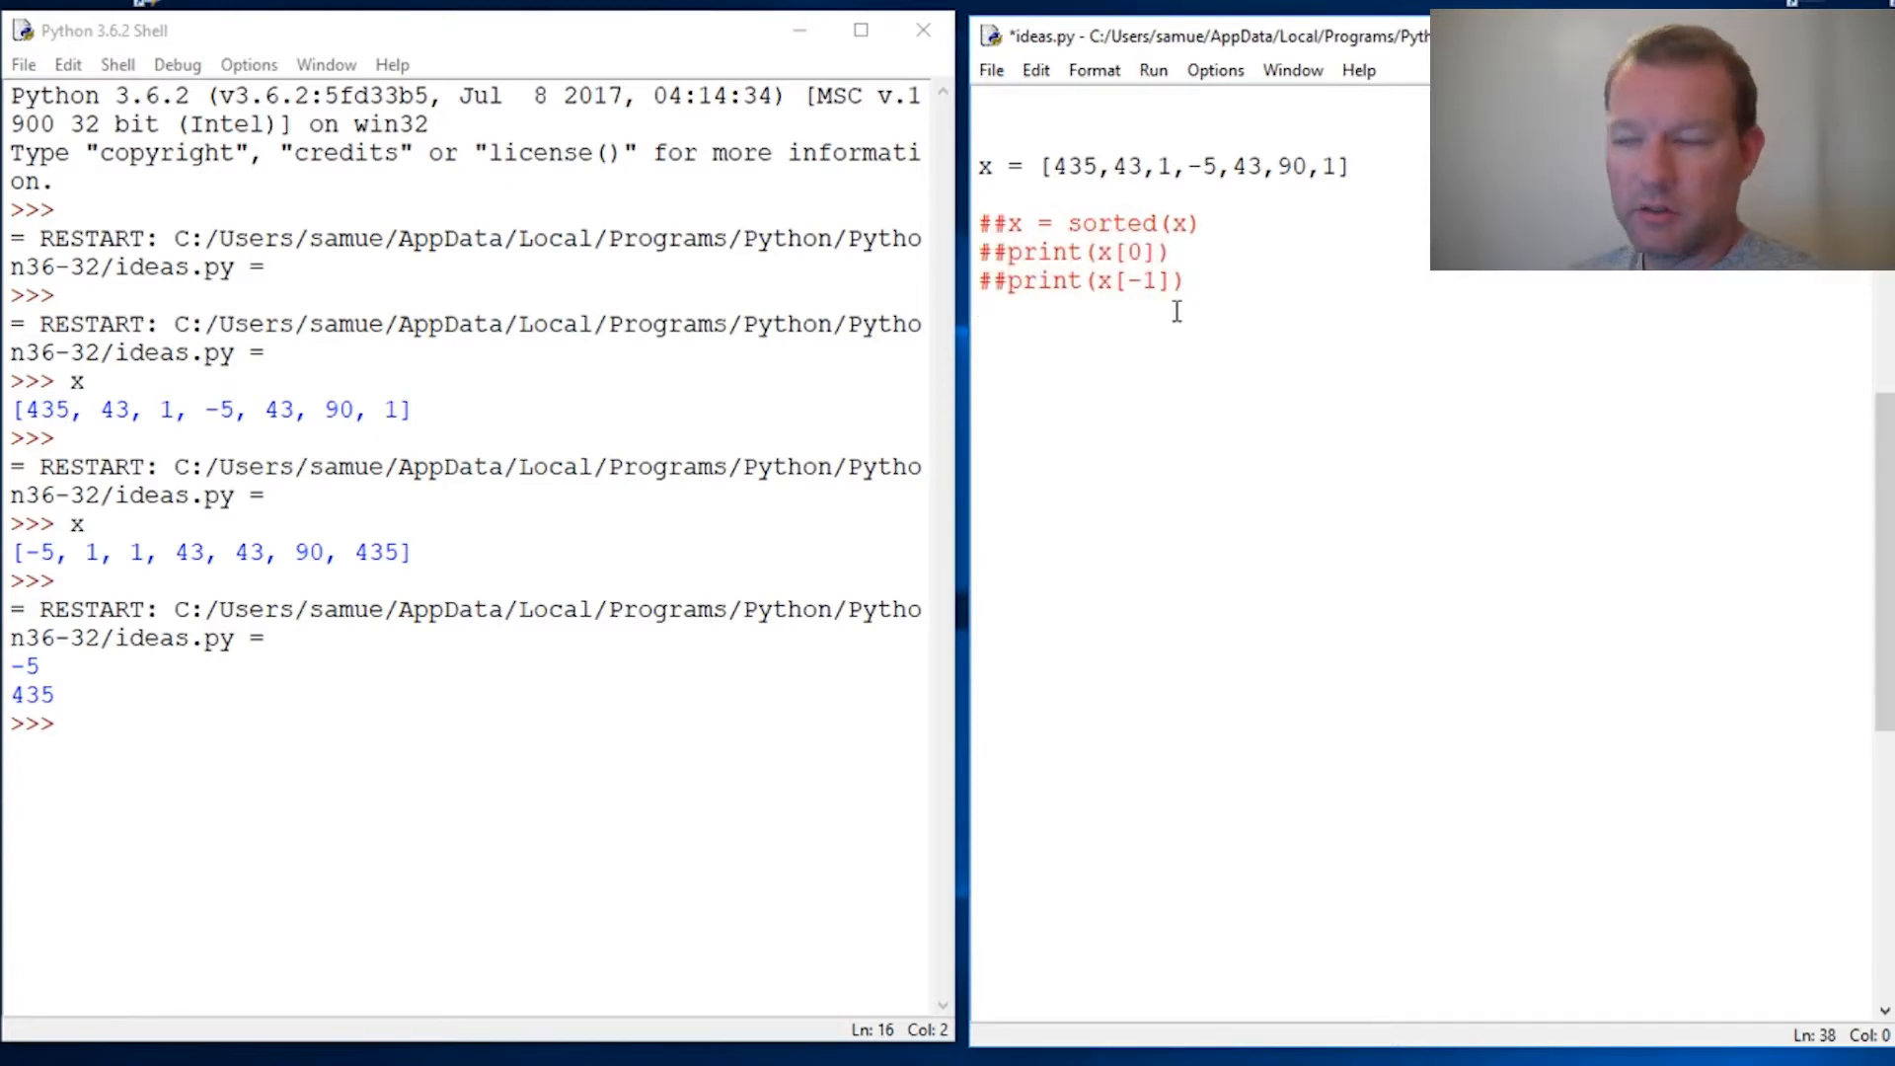
Add print(max(x)) and print(min(x)), save and run, printing 435 and -5.
text(print()
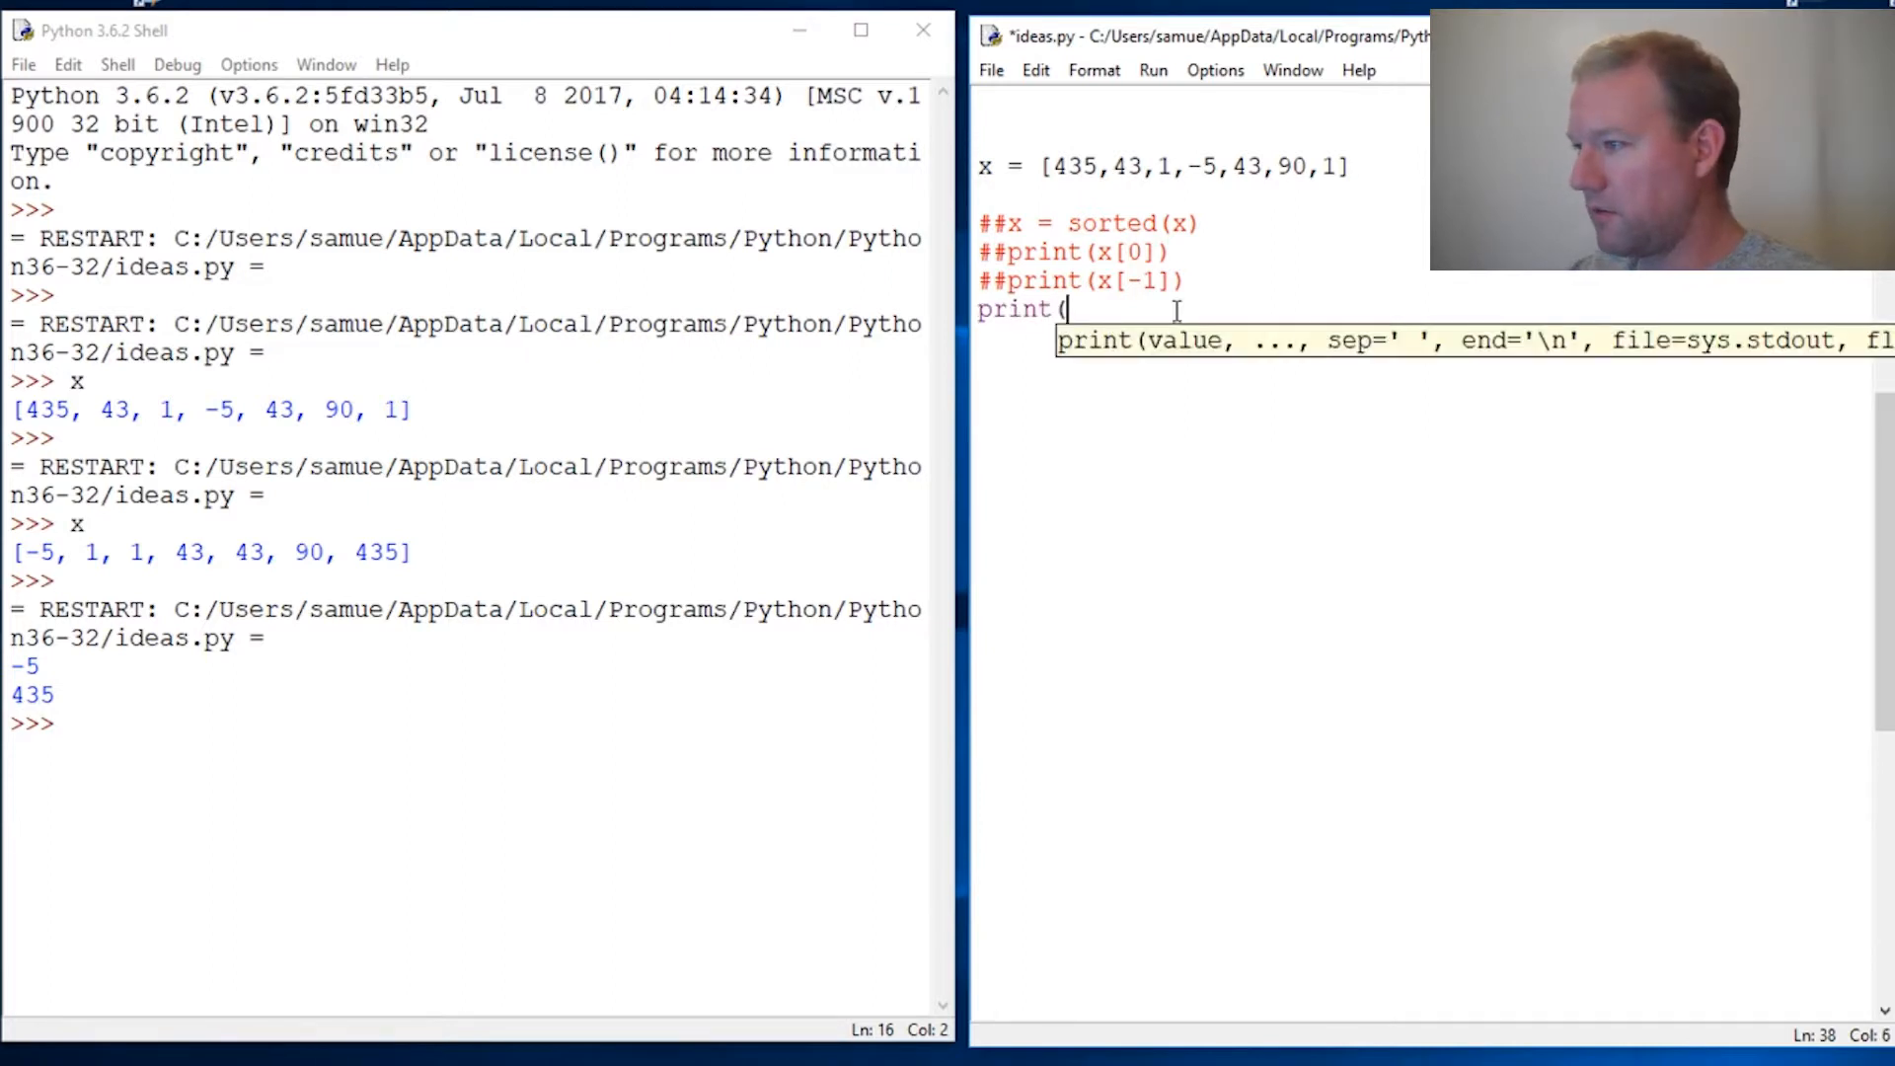
text(max(x)
text(pr)
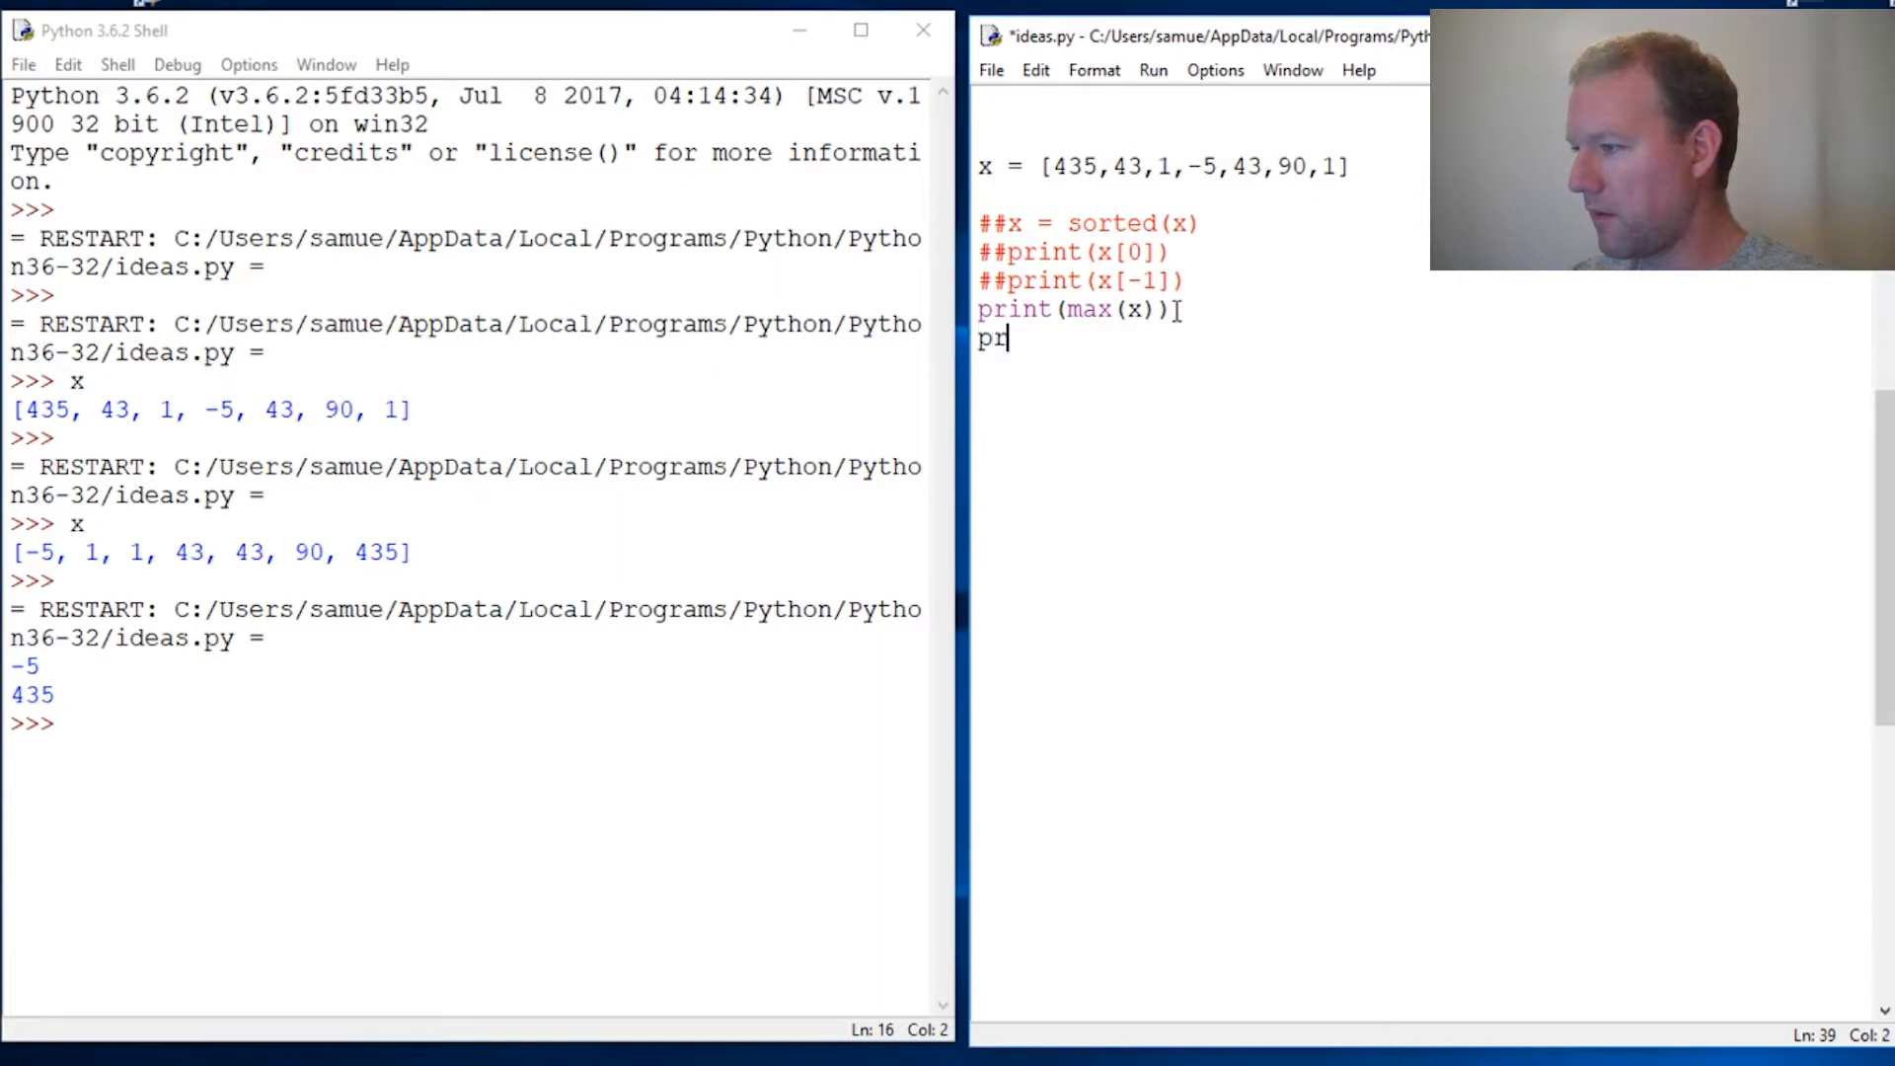
text(int(min()
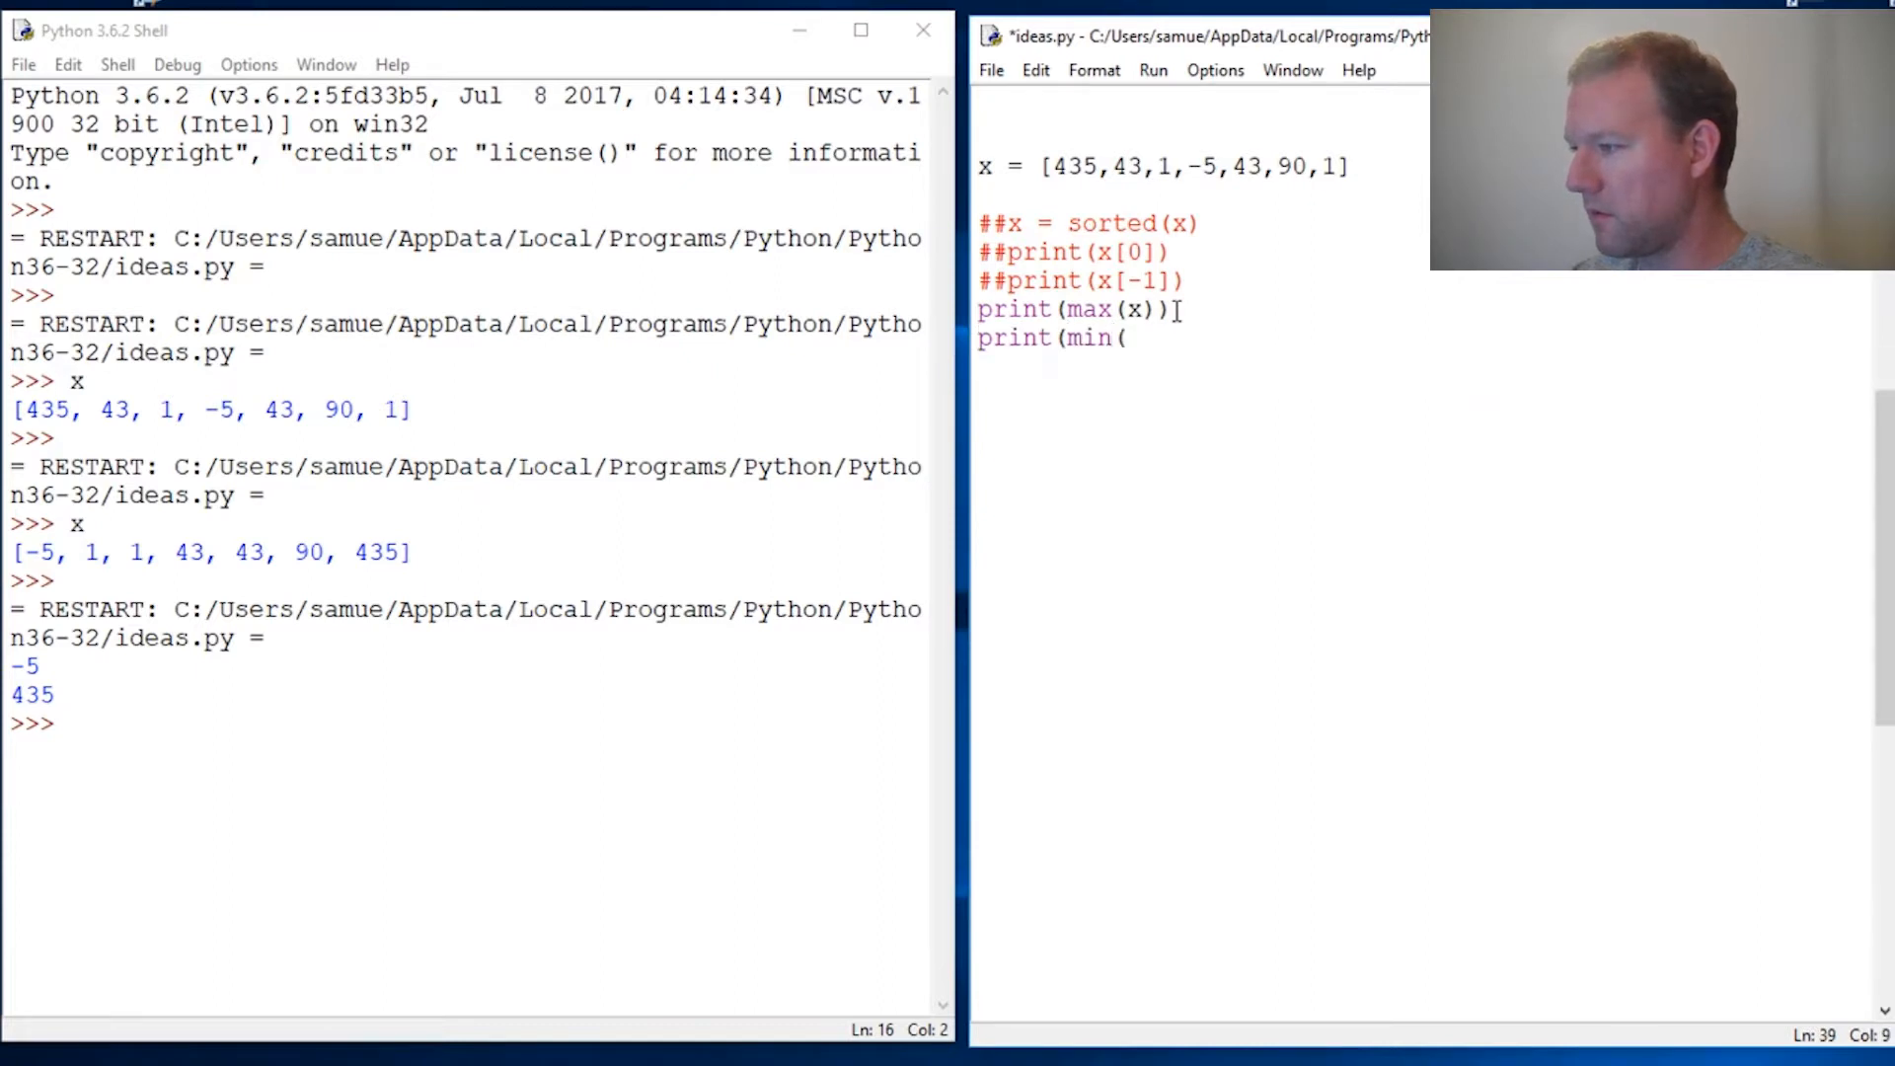
text(x)
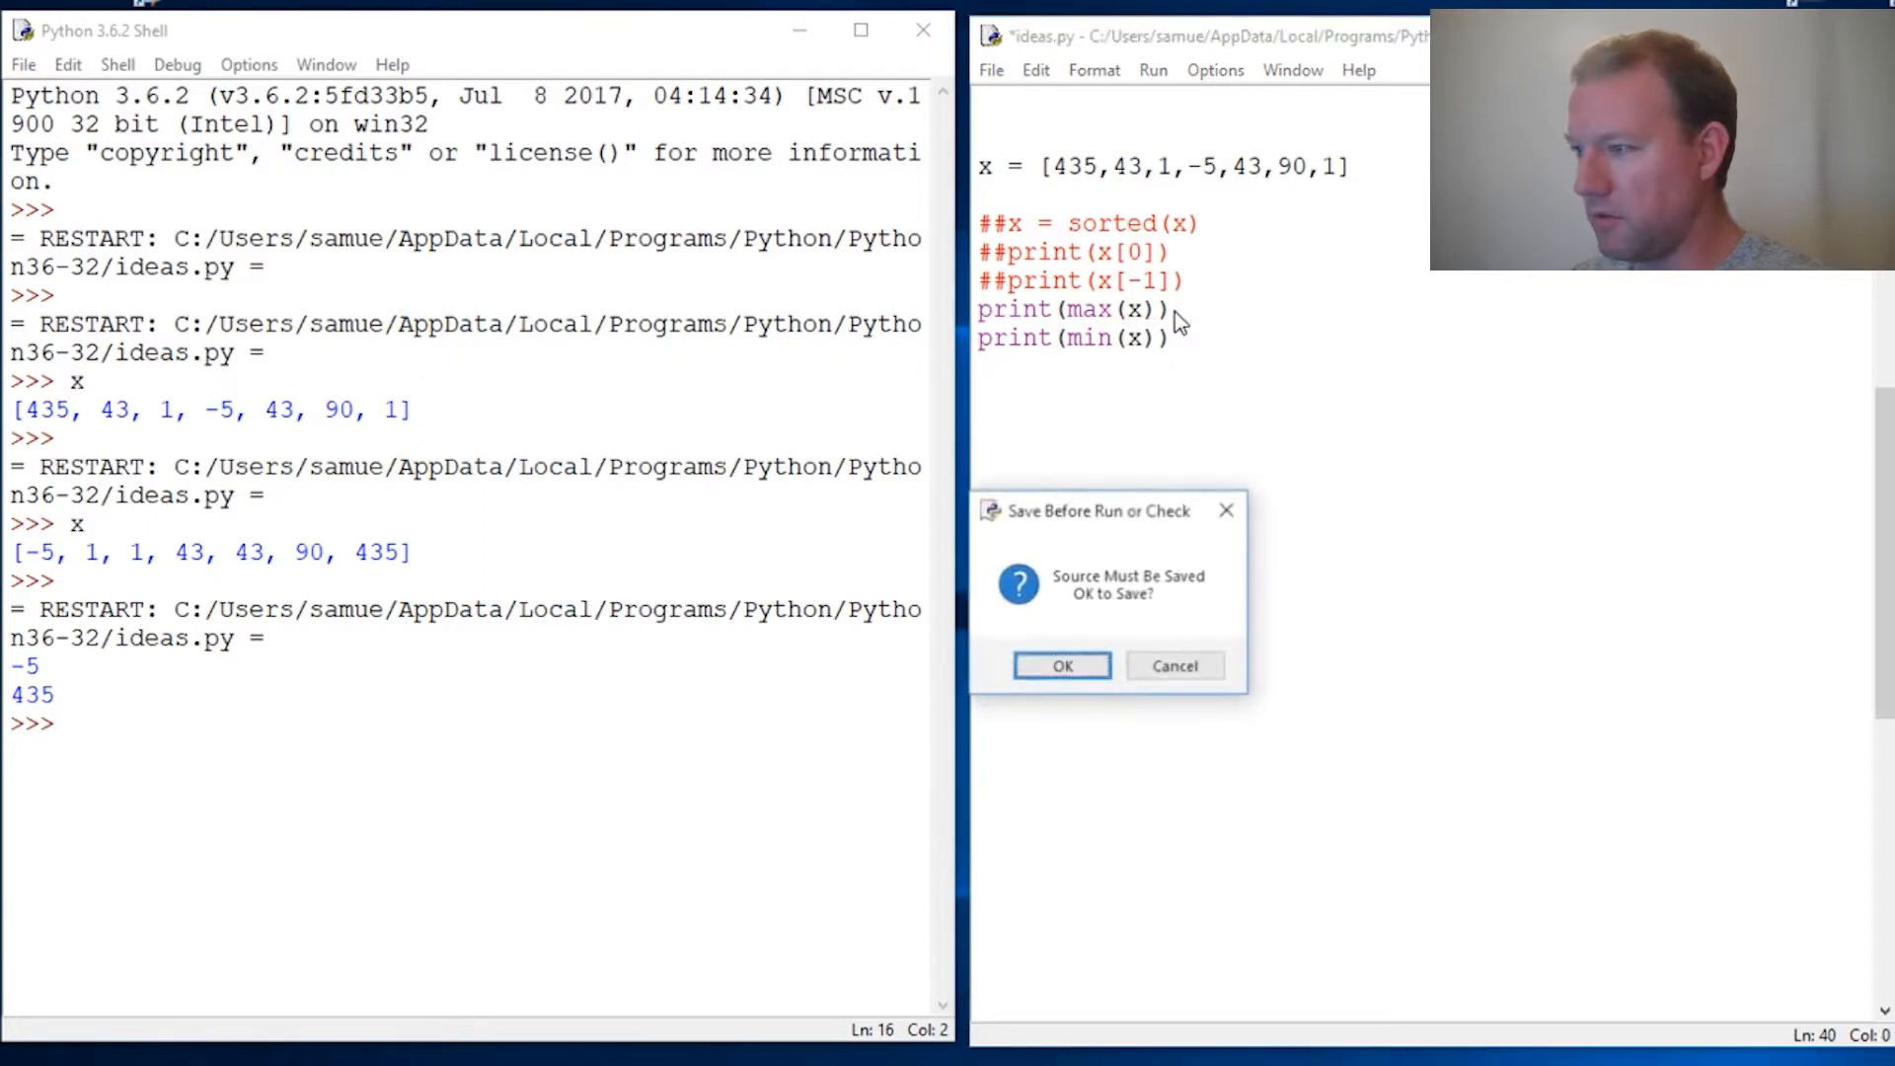
click(1060, 666)
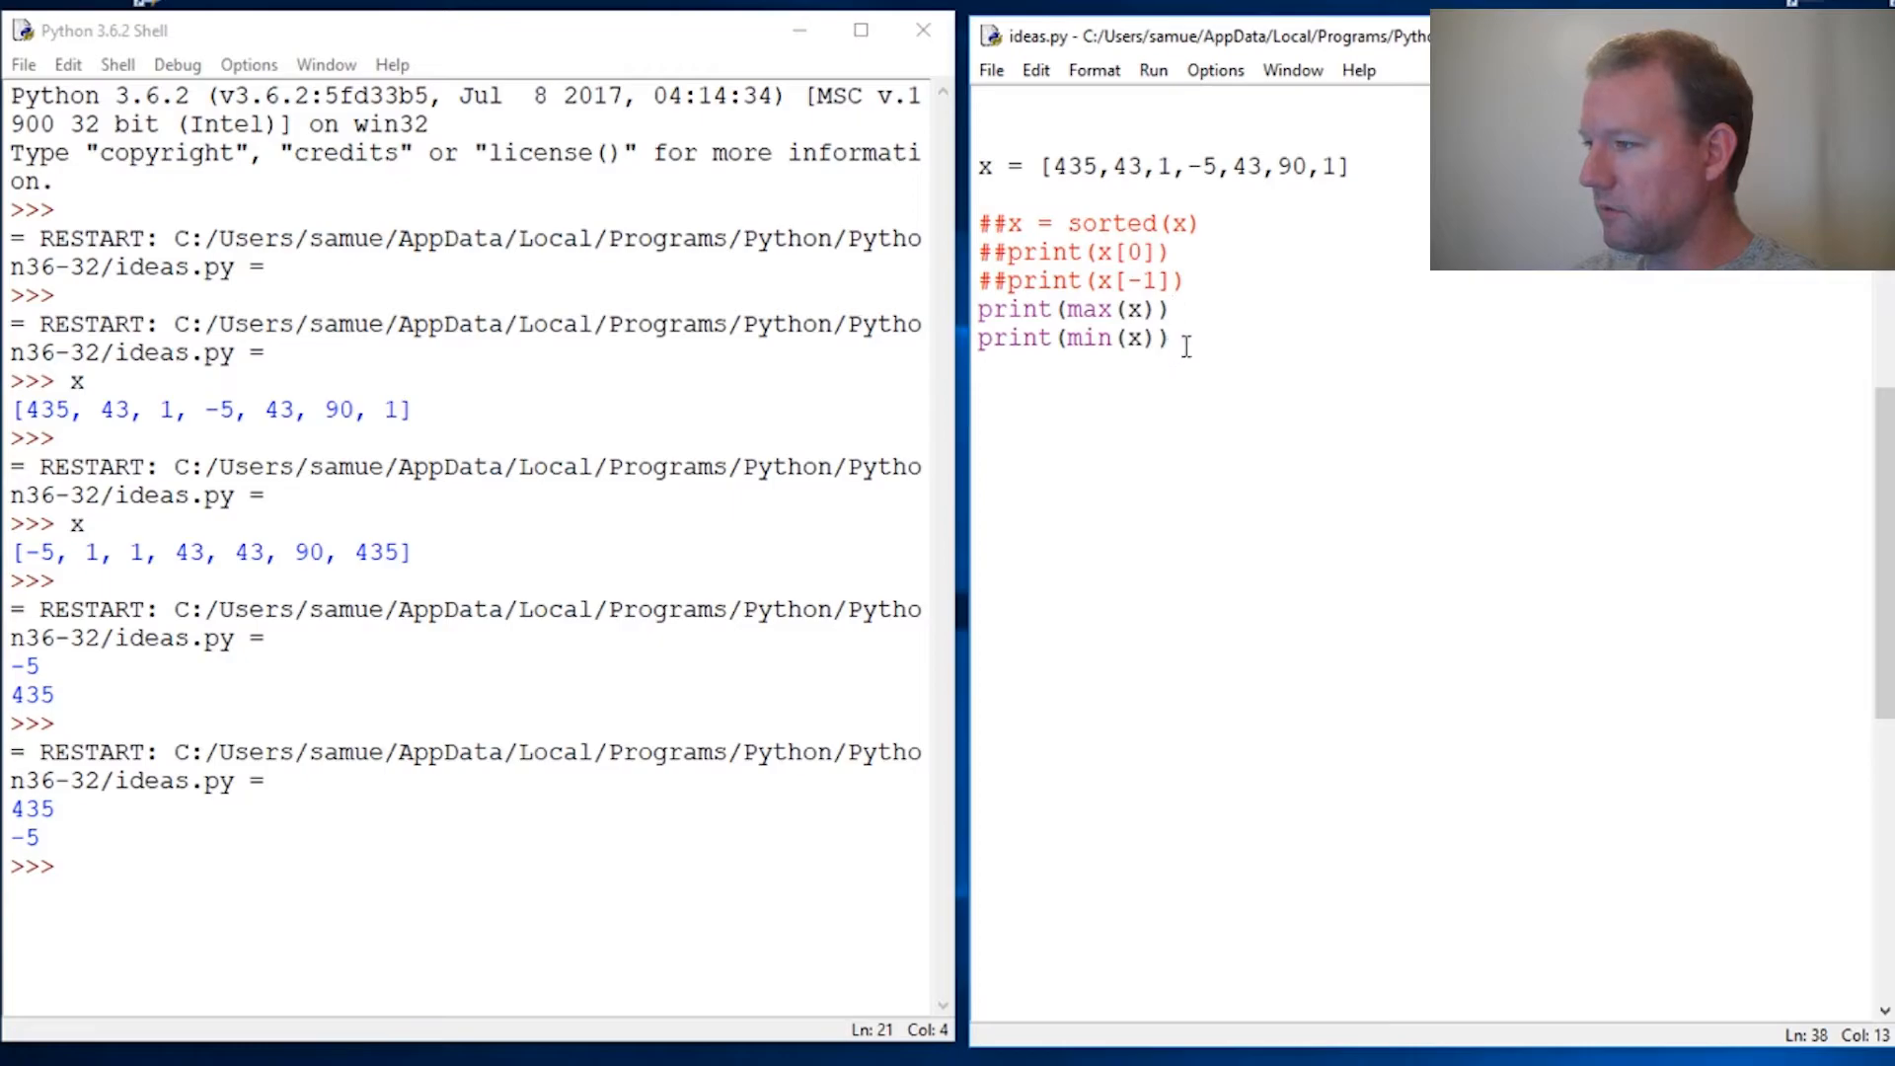
Show help(max) and help(min) in the shell, then return to the editor.
text(help)
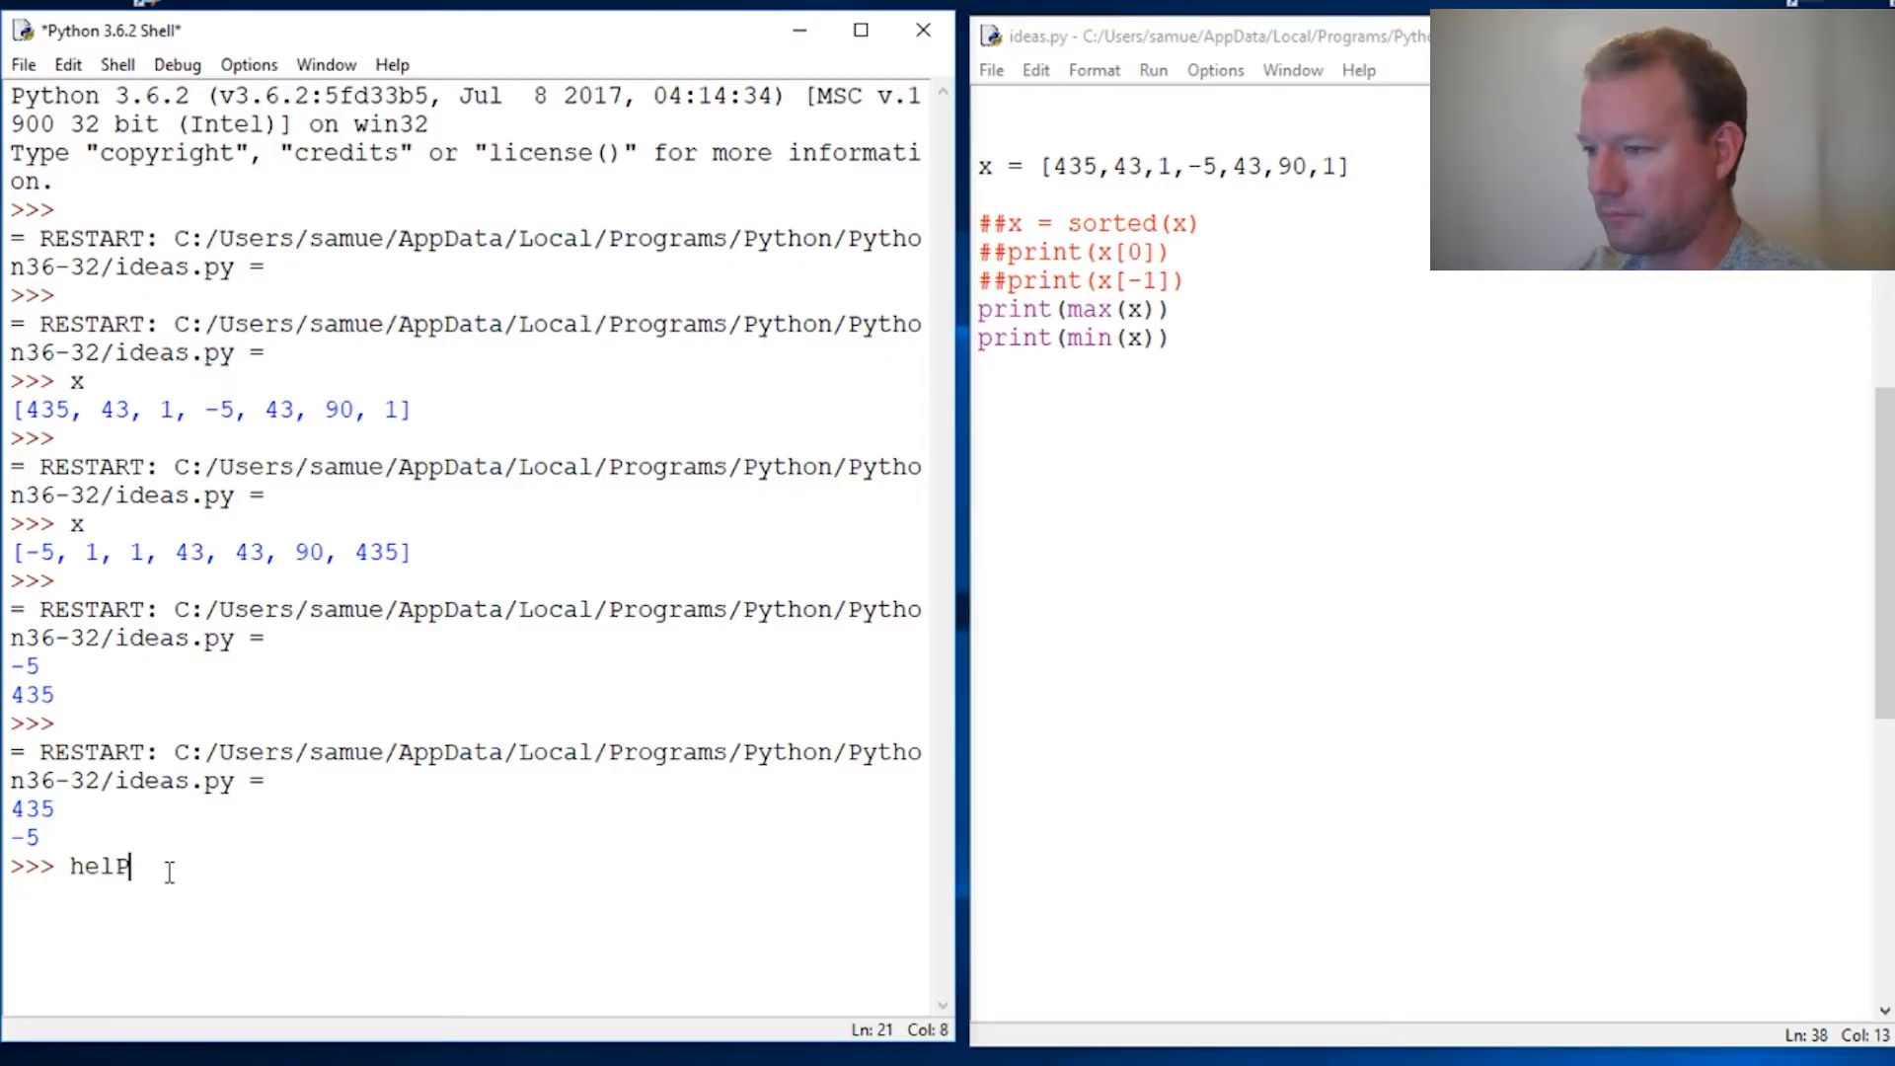
key(BackSpace)
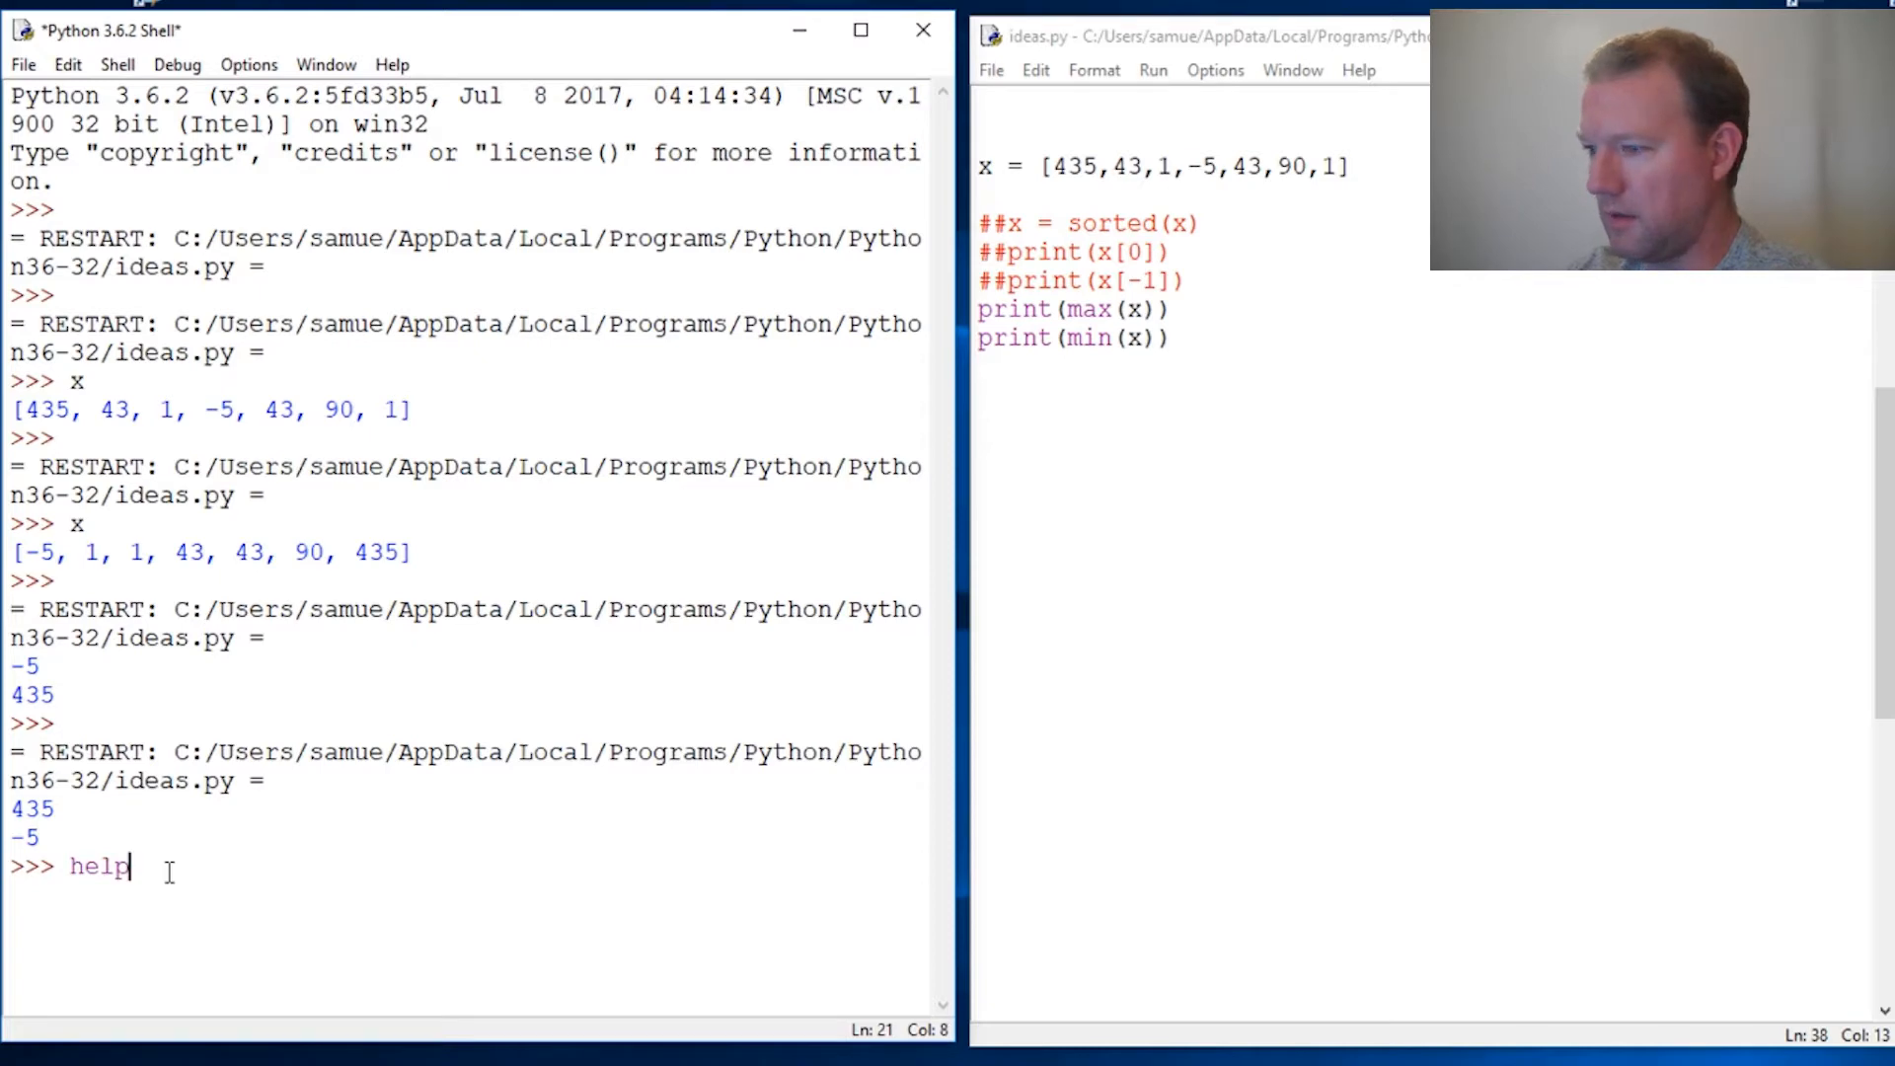
text((max)
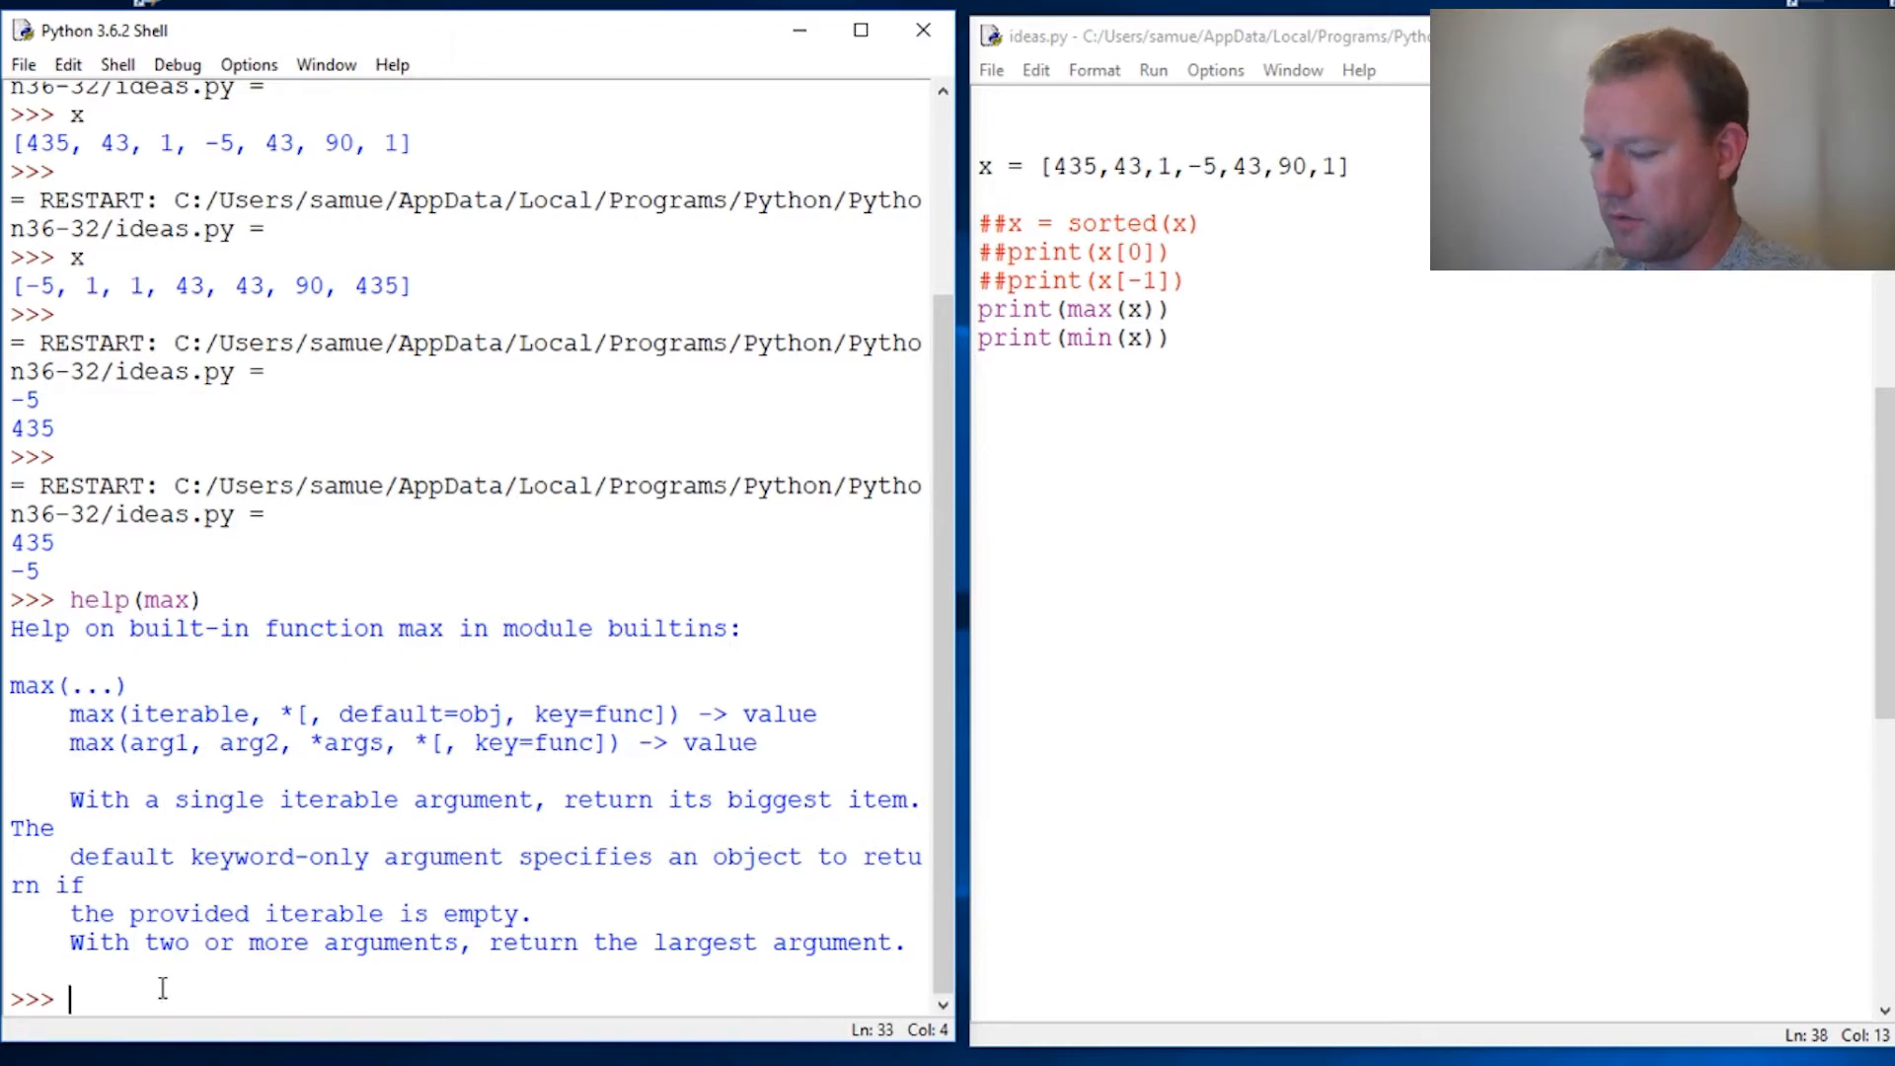
text(help(min)
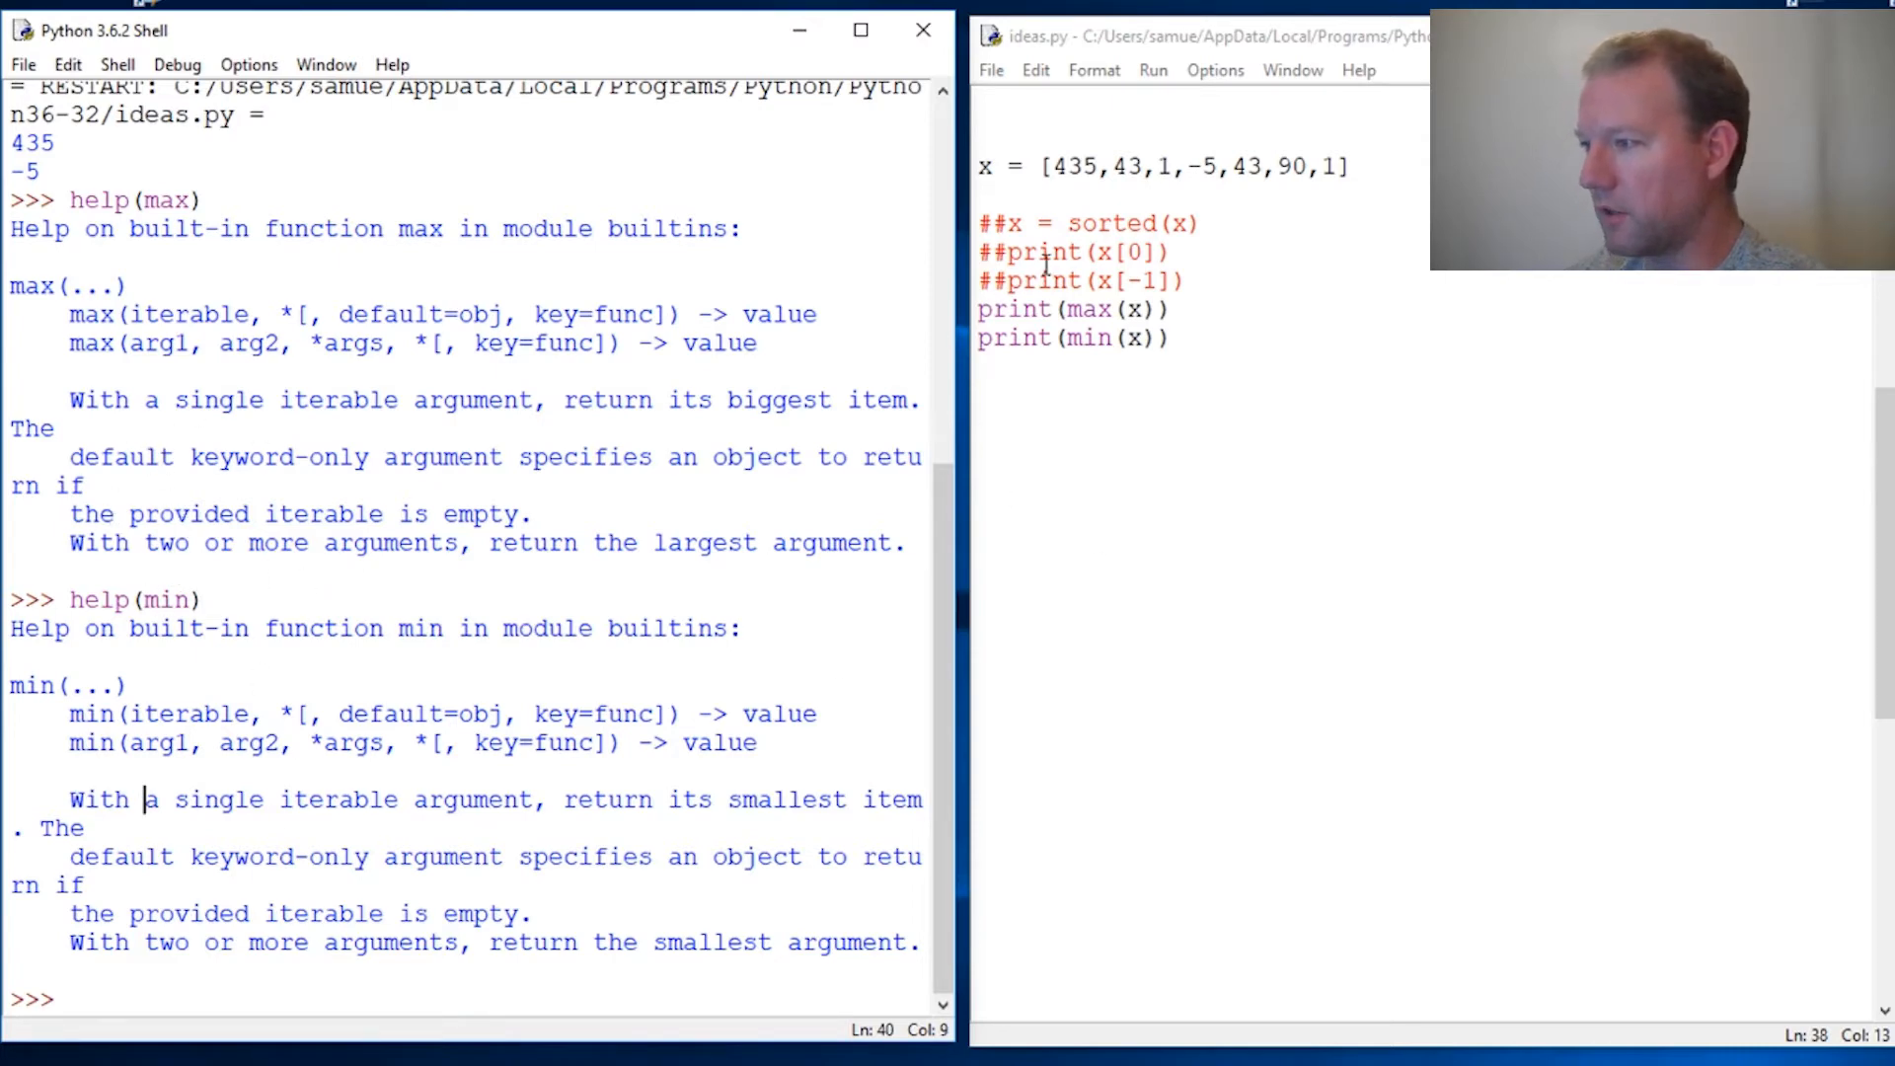
click(1082, 406)
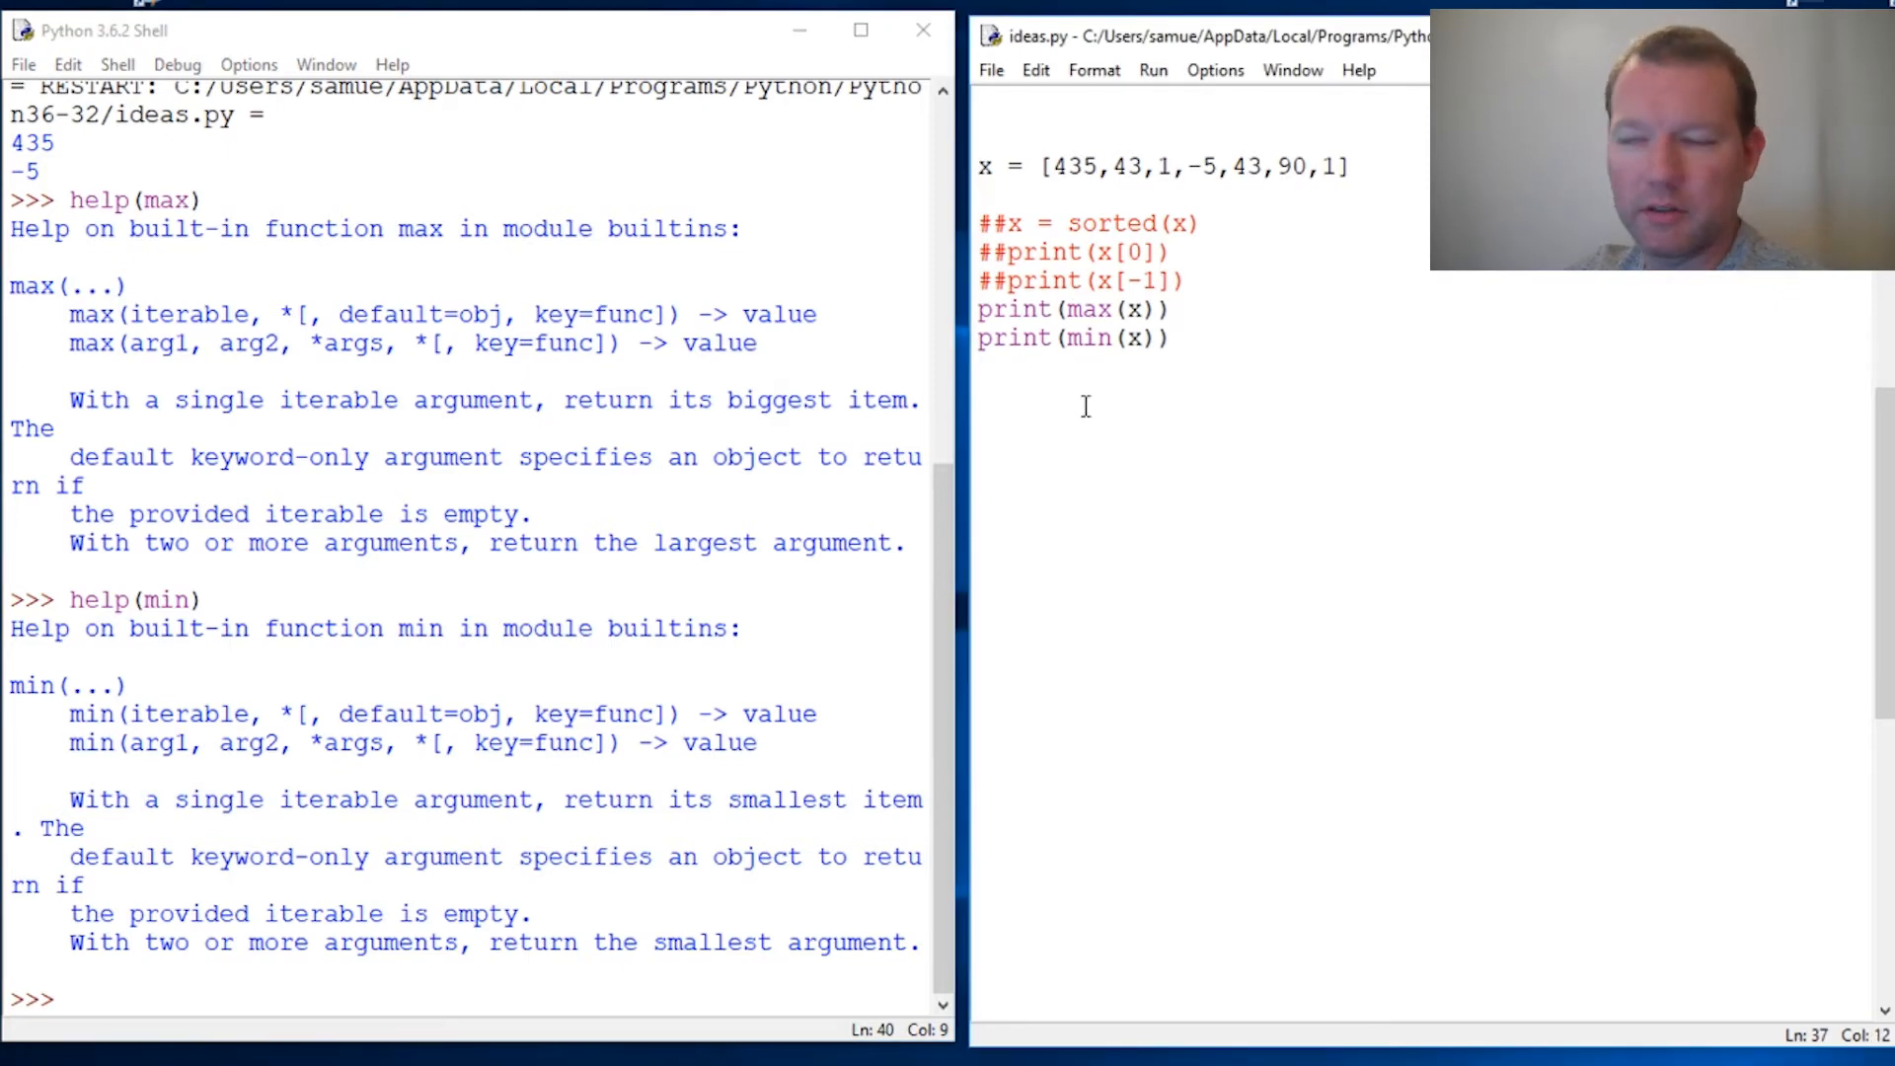
double_click(1086, 337)
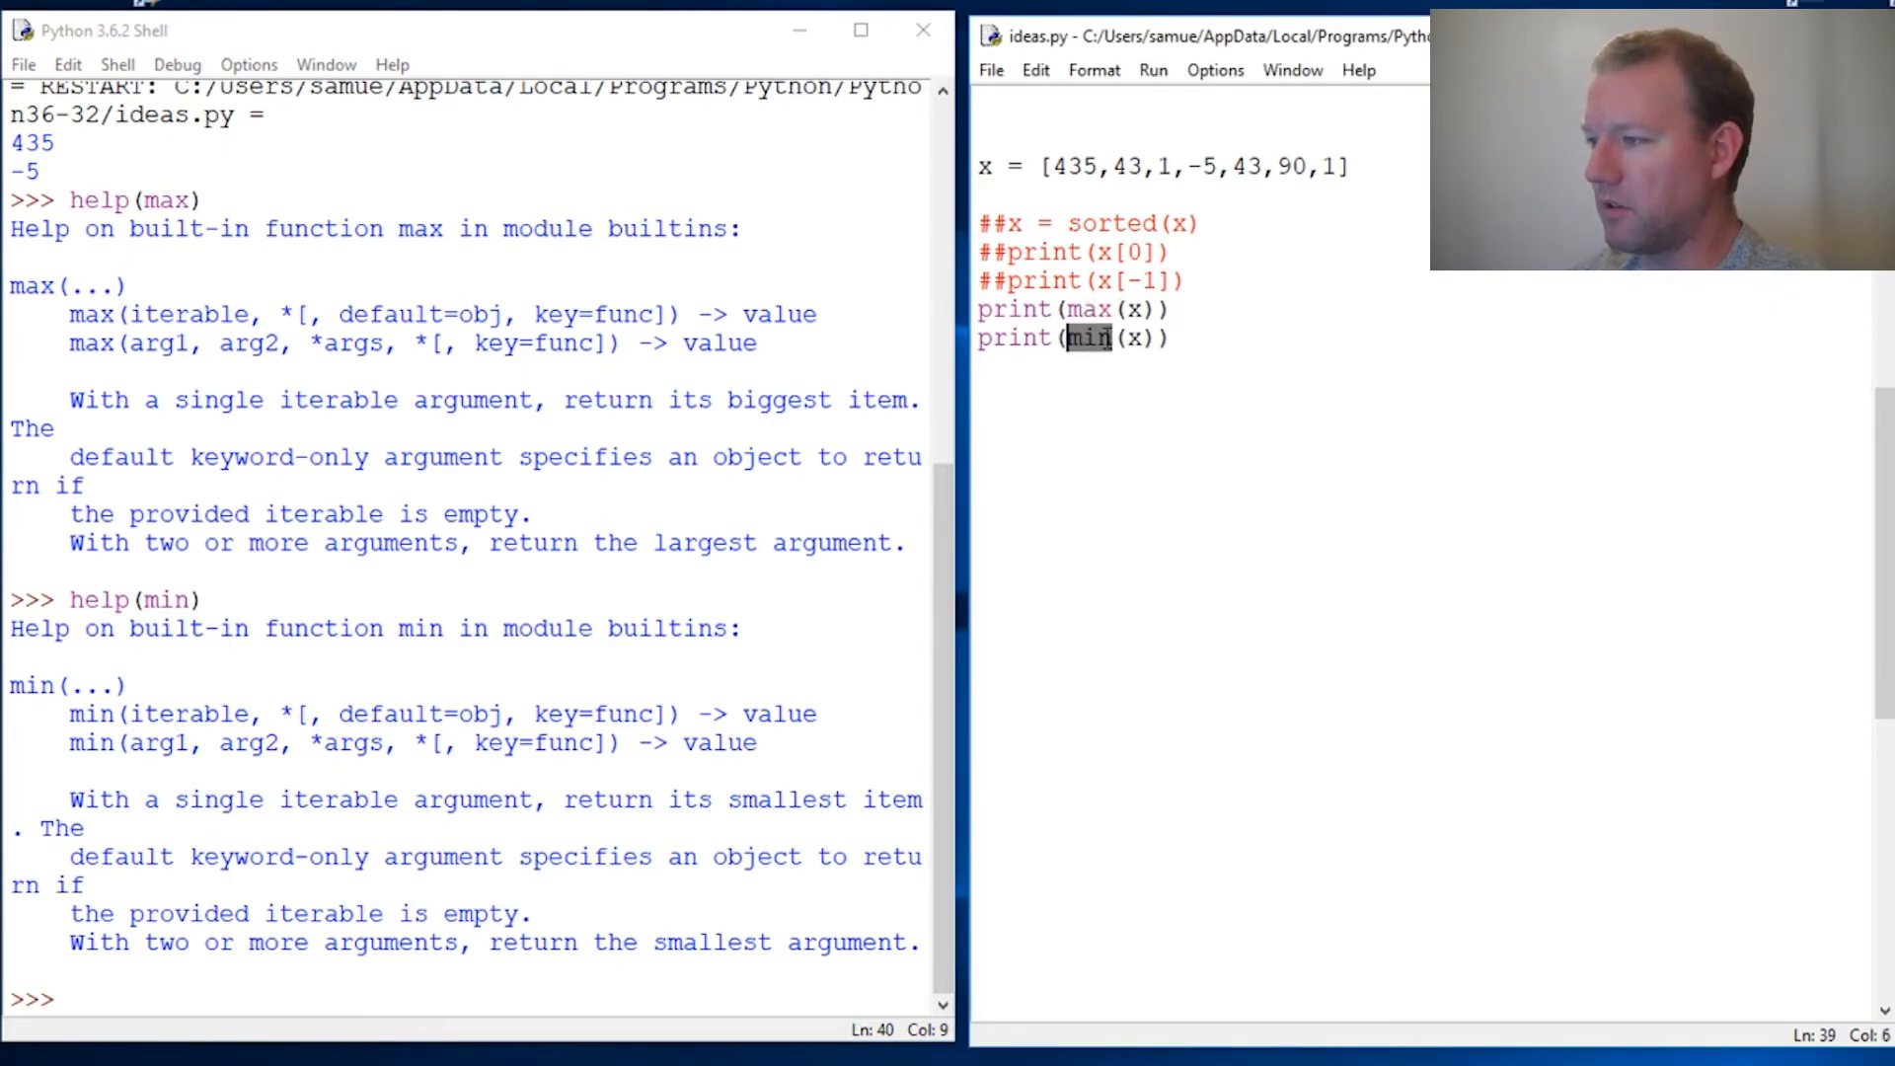
mouse_move(1224, 207)
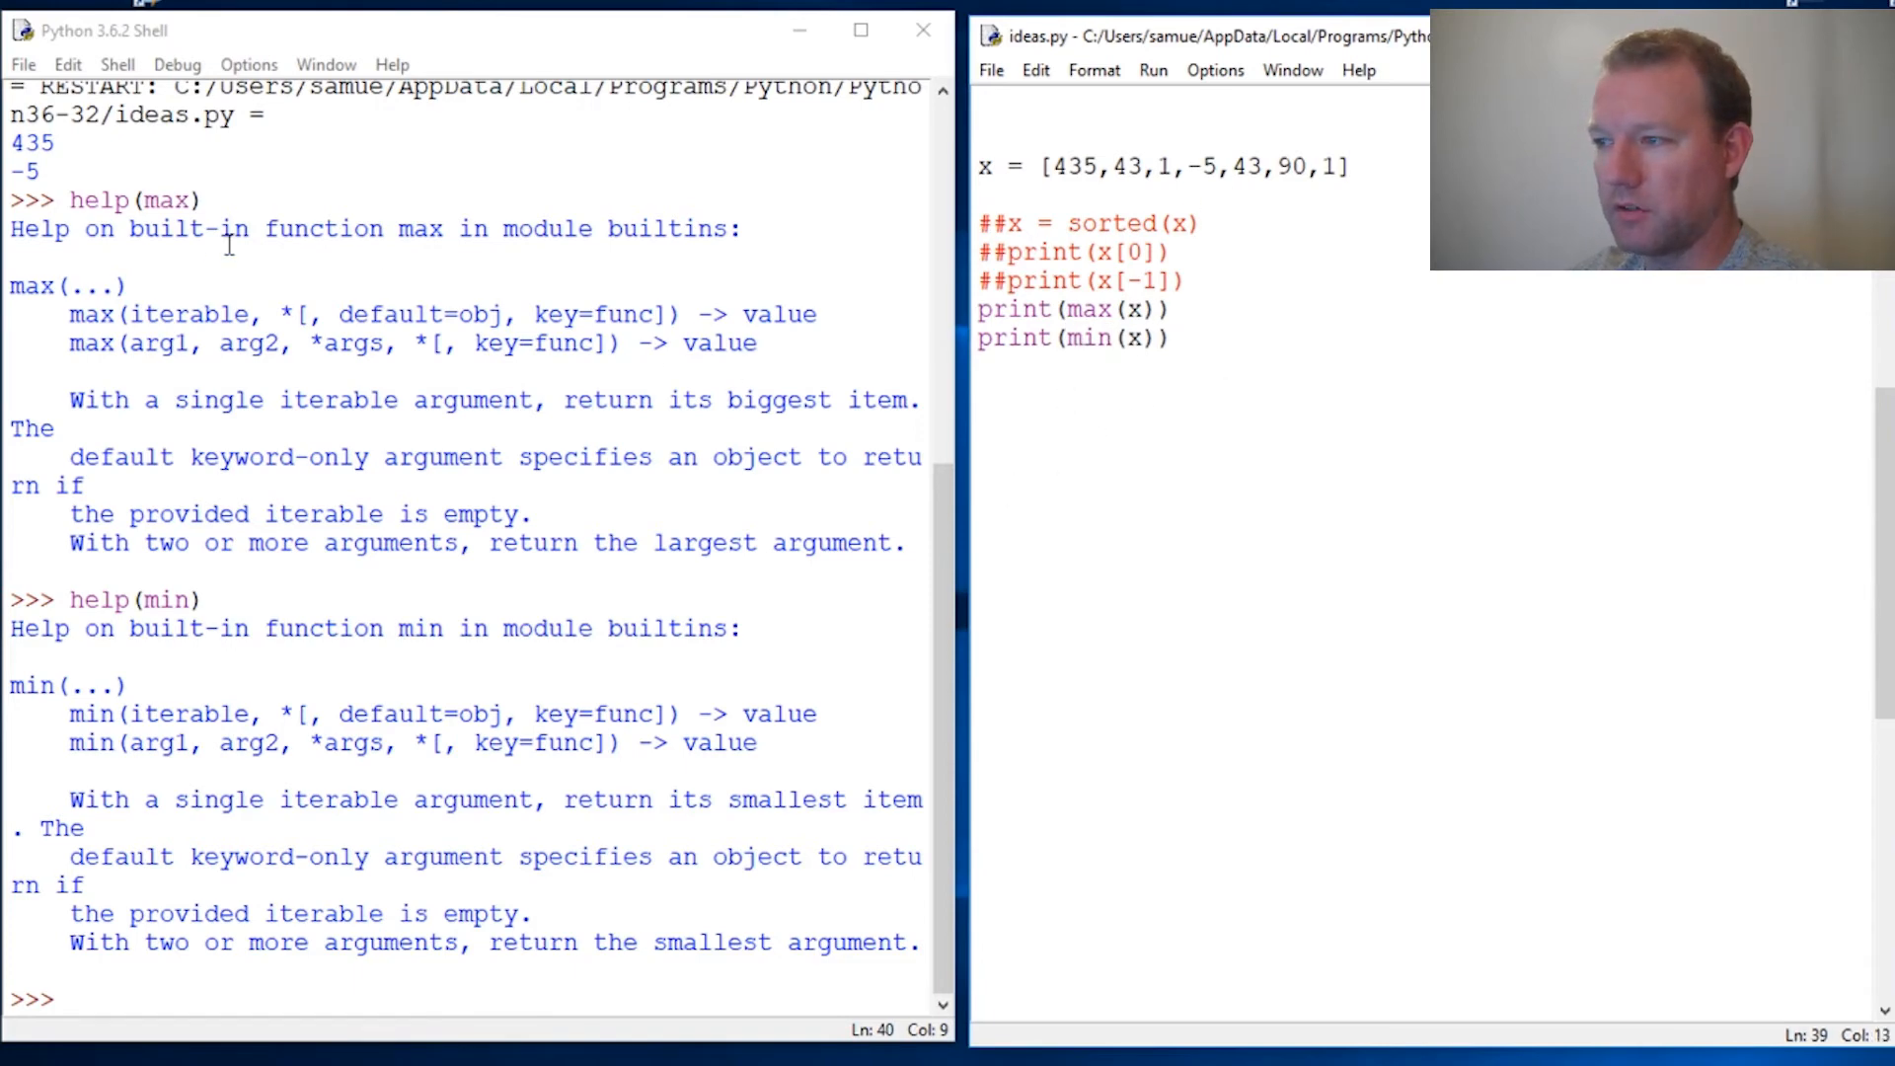
double_click(182, 229)
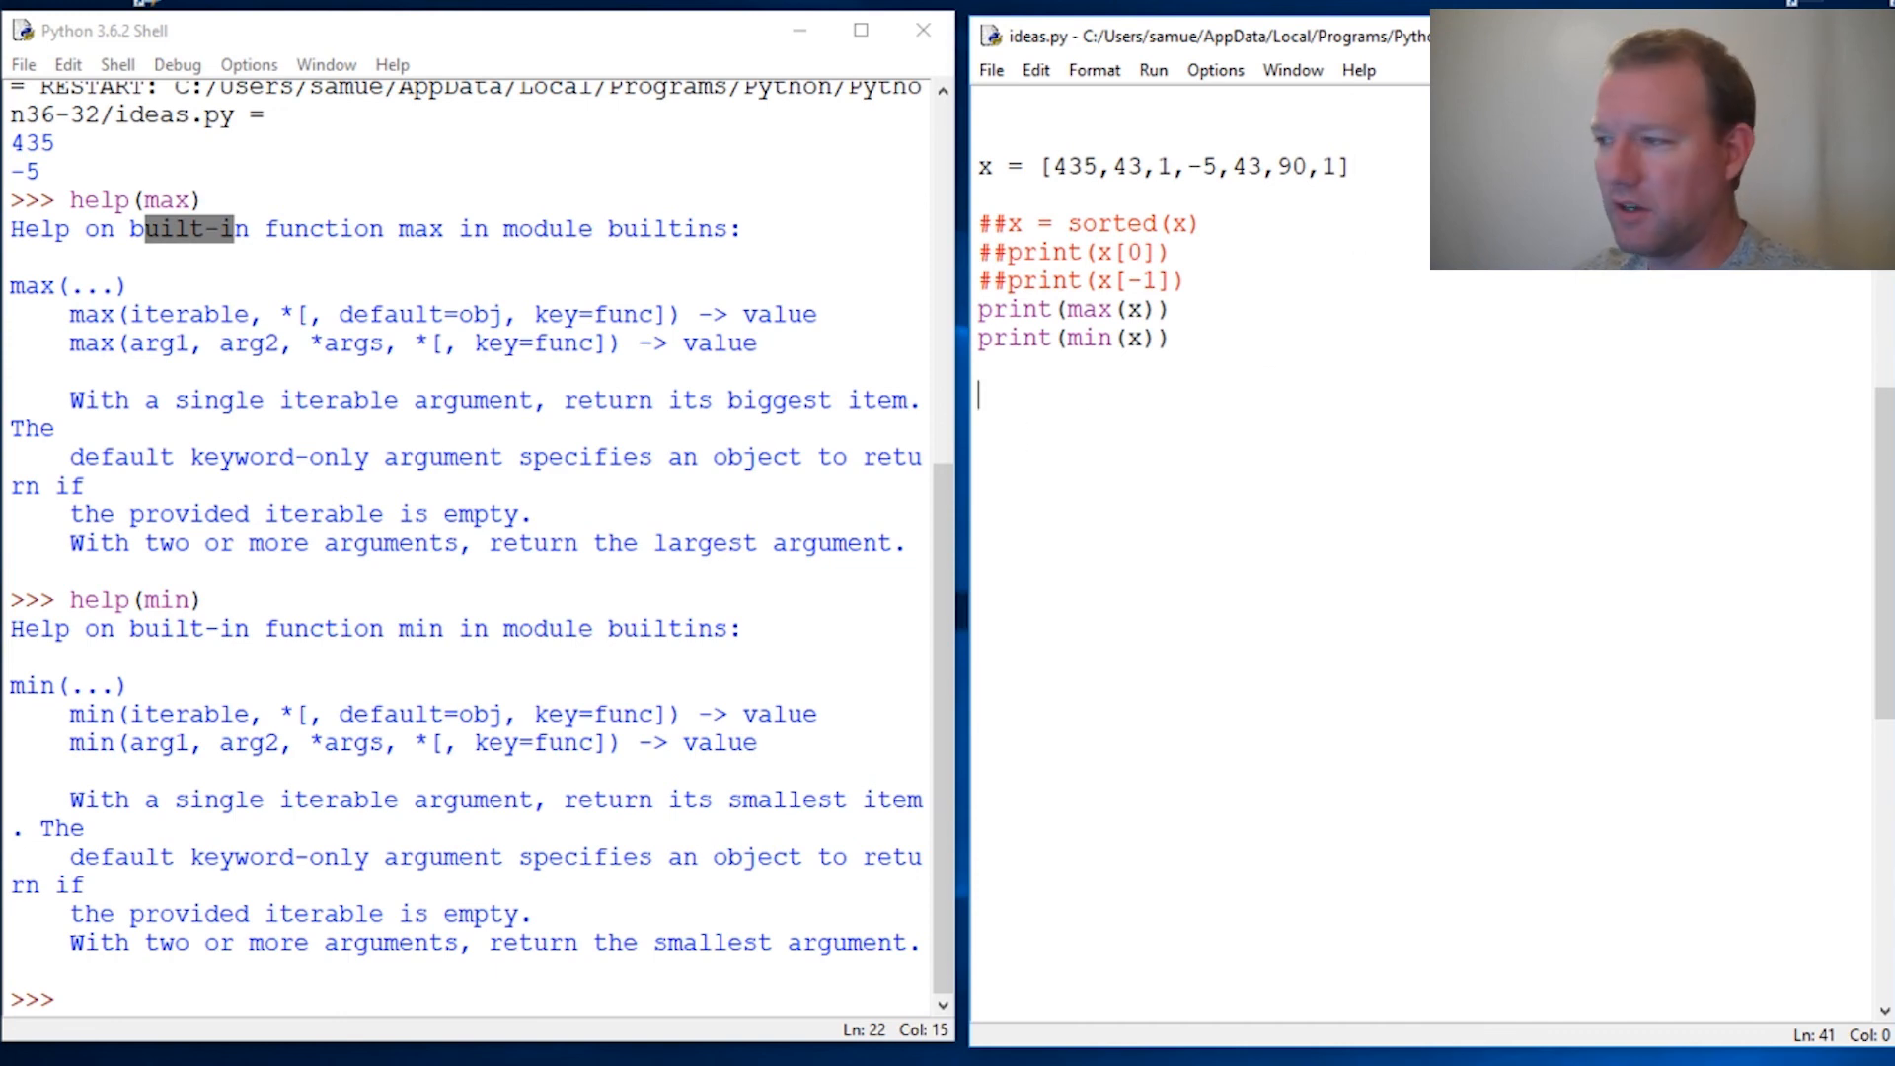
mouse_move(1242, 325)
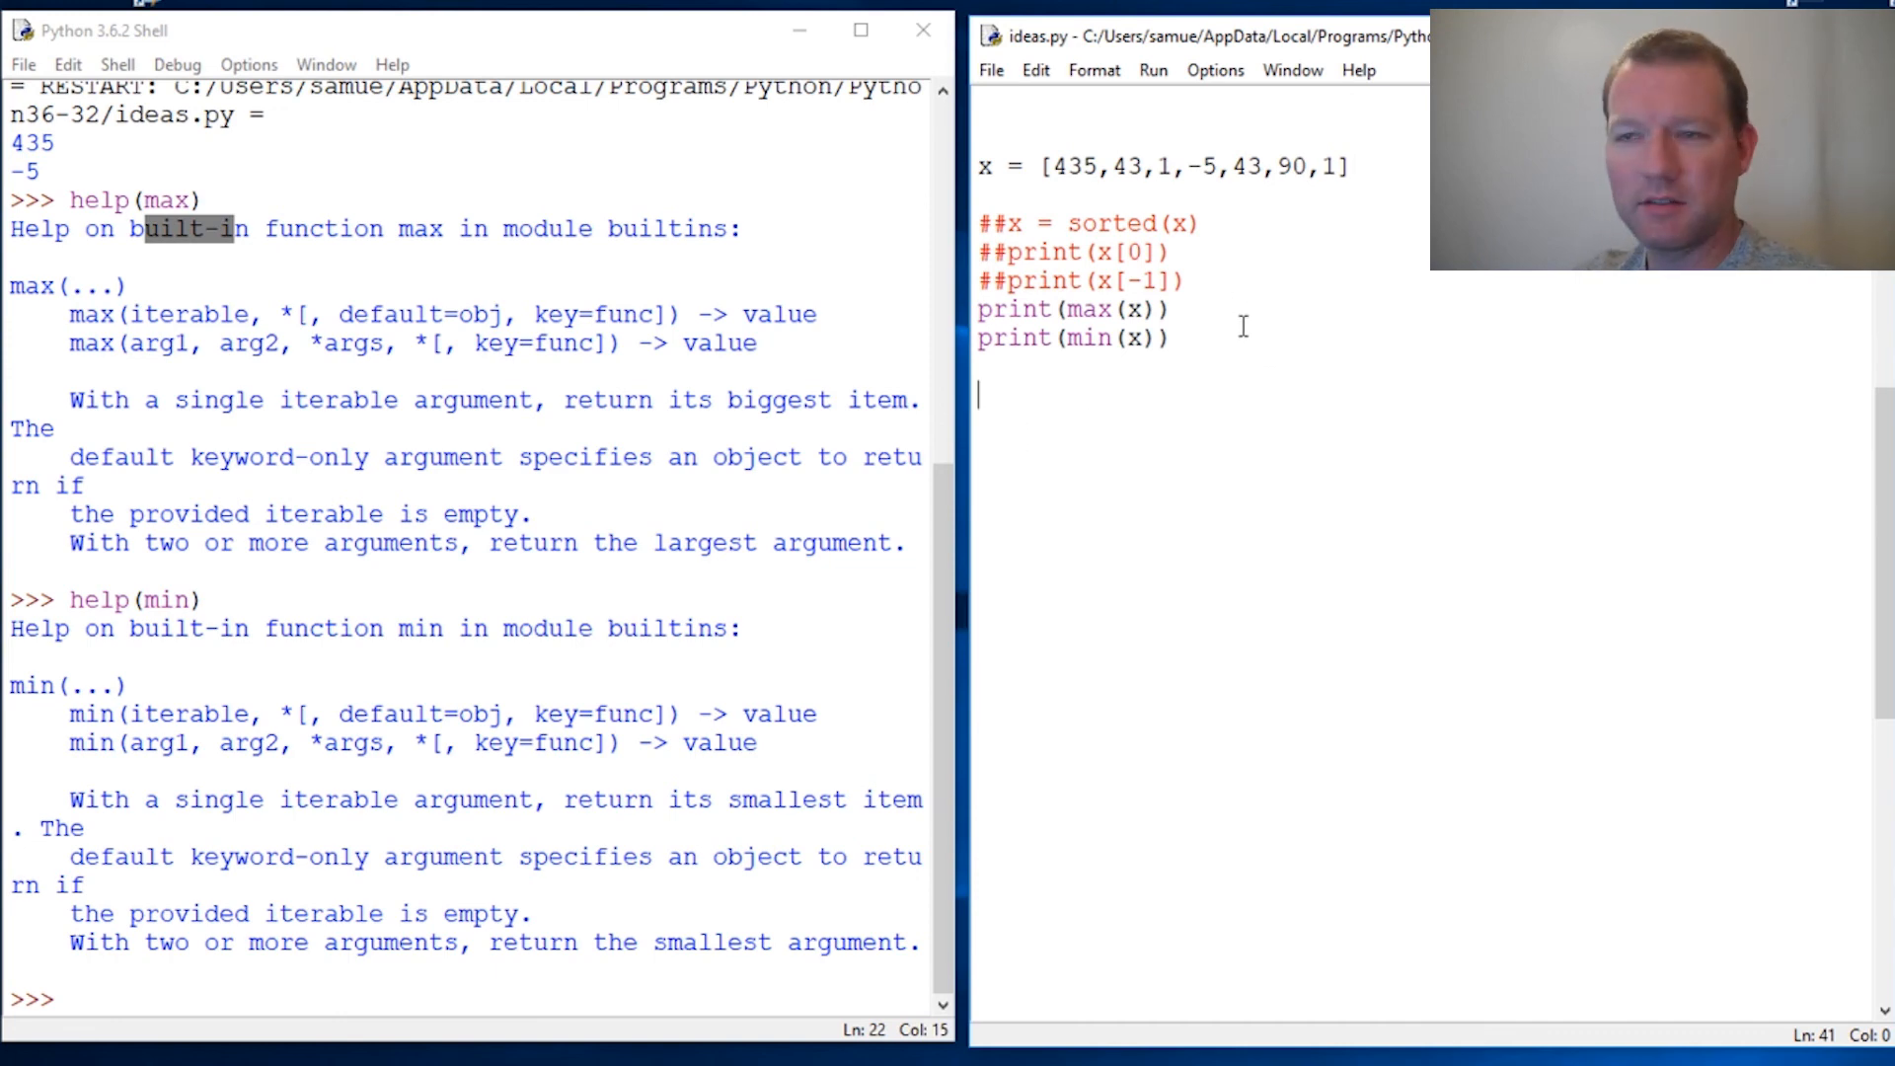